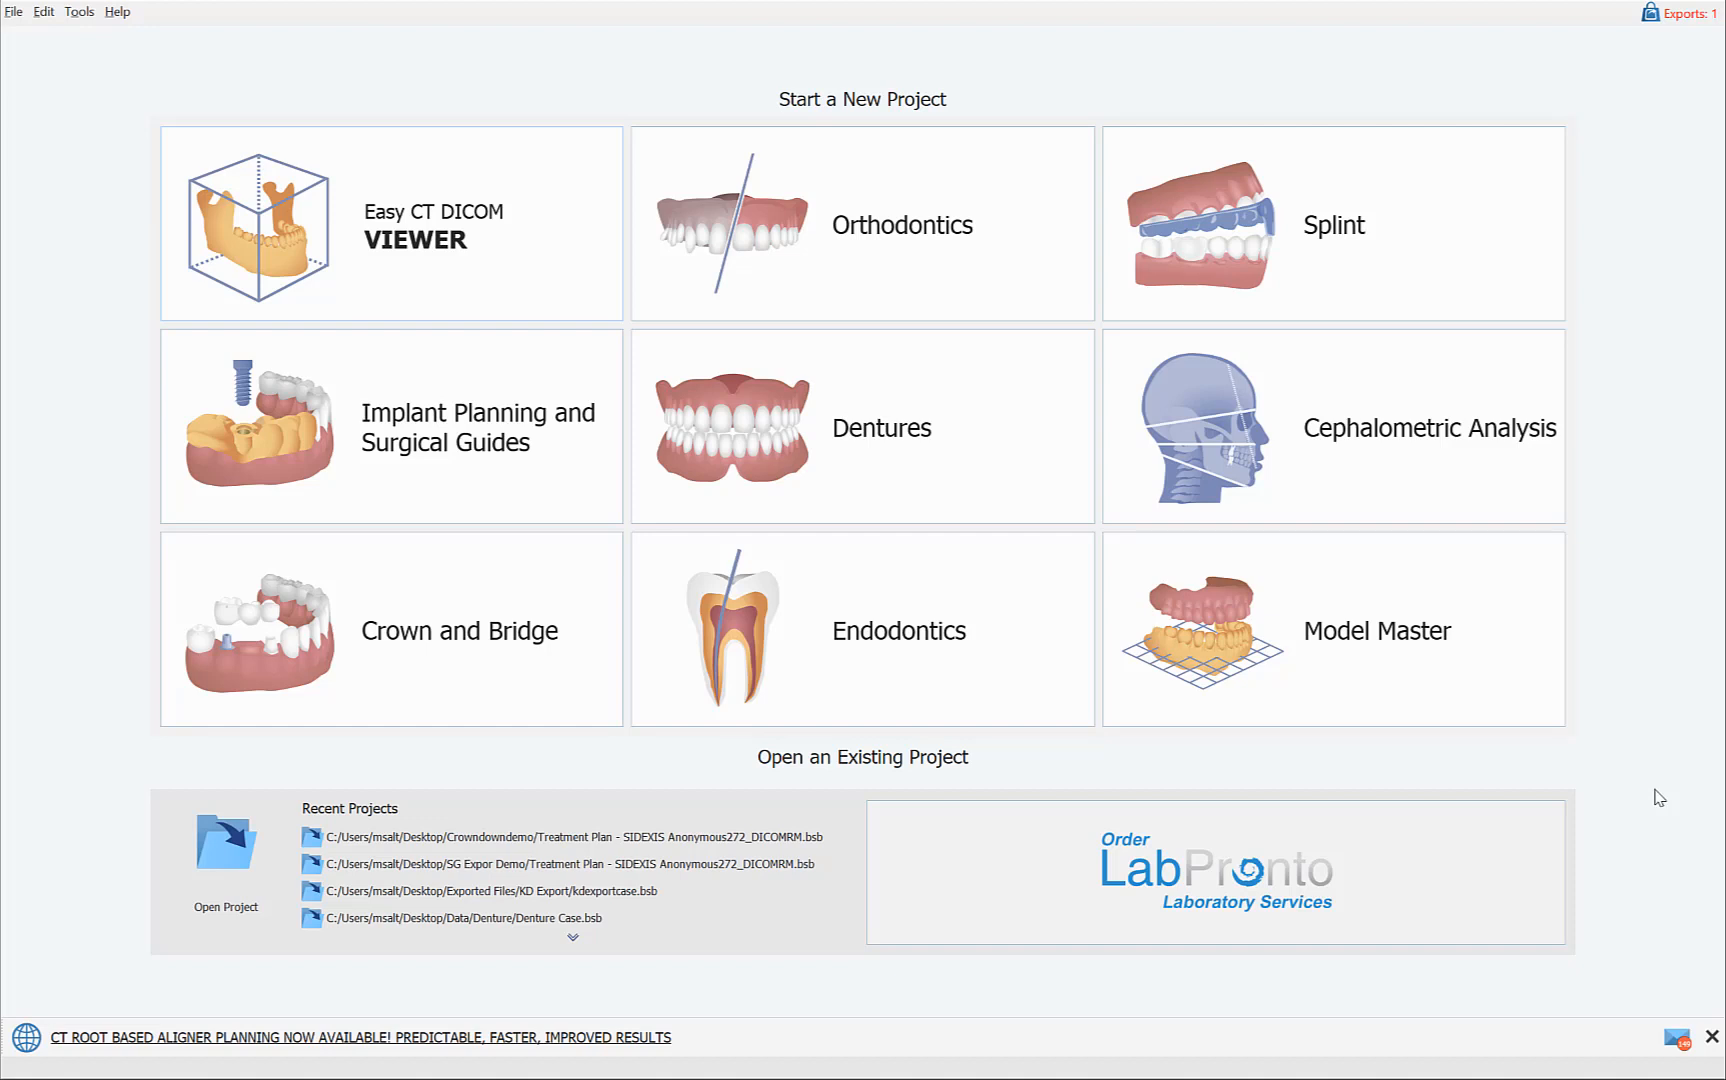
mouse_move(1036, 782)
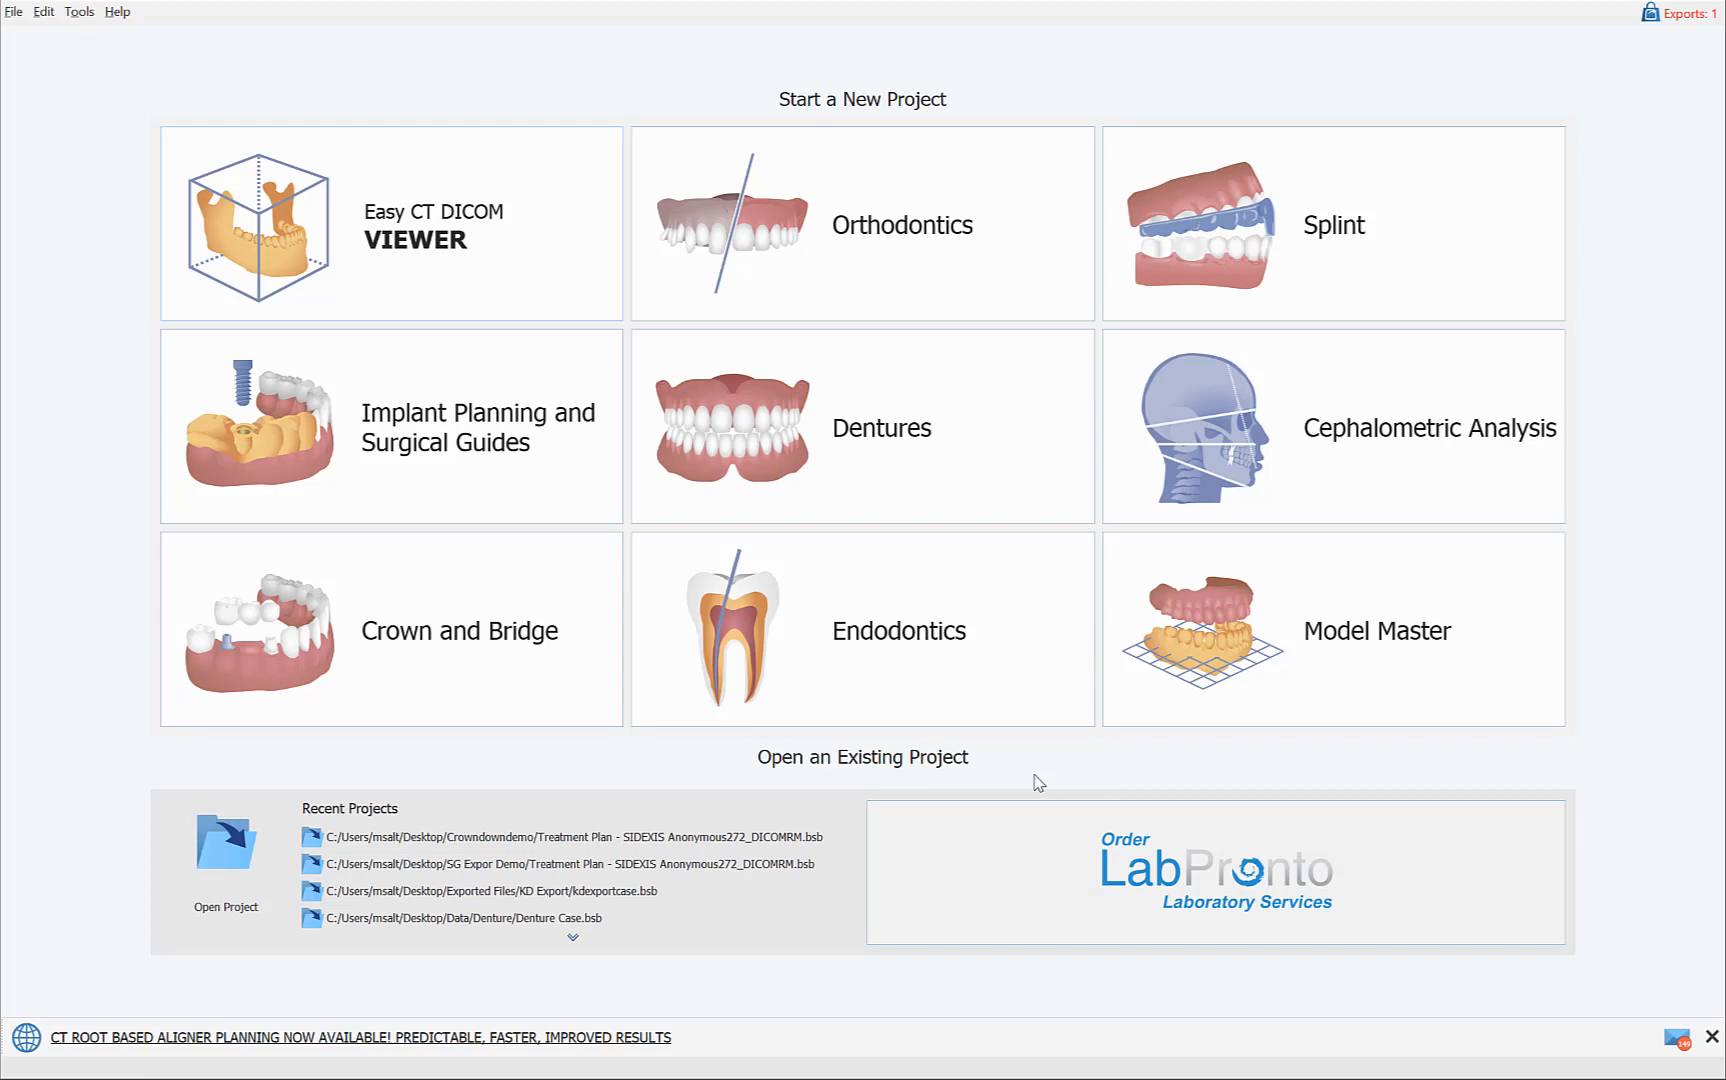
Open the License Request form from the Help menu.
left_click(117, 12)
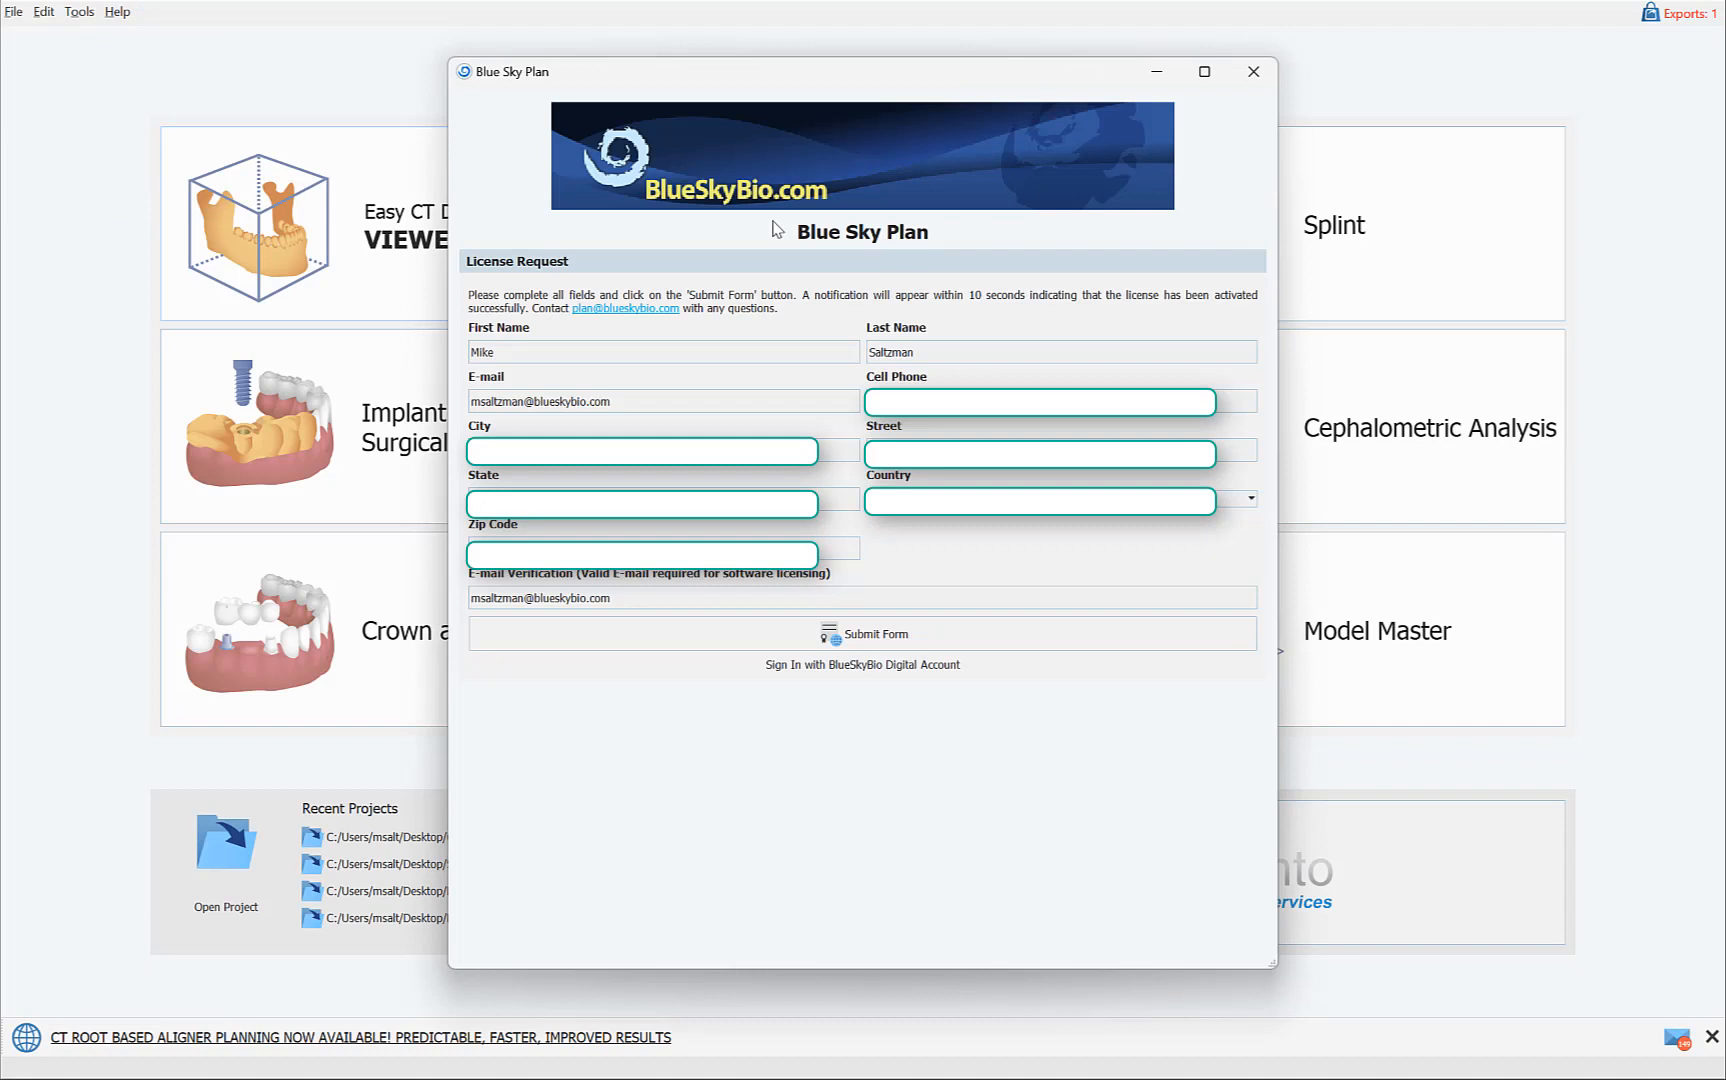
Review the License Request fields and close the form without submitting.
left_click(663, 401)
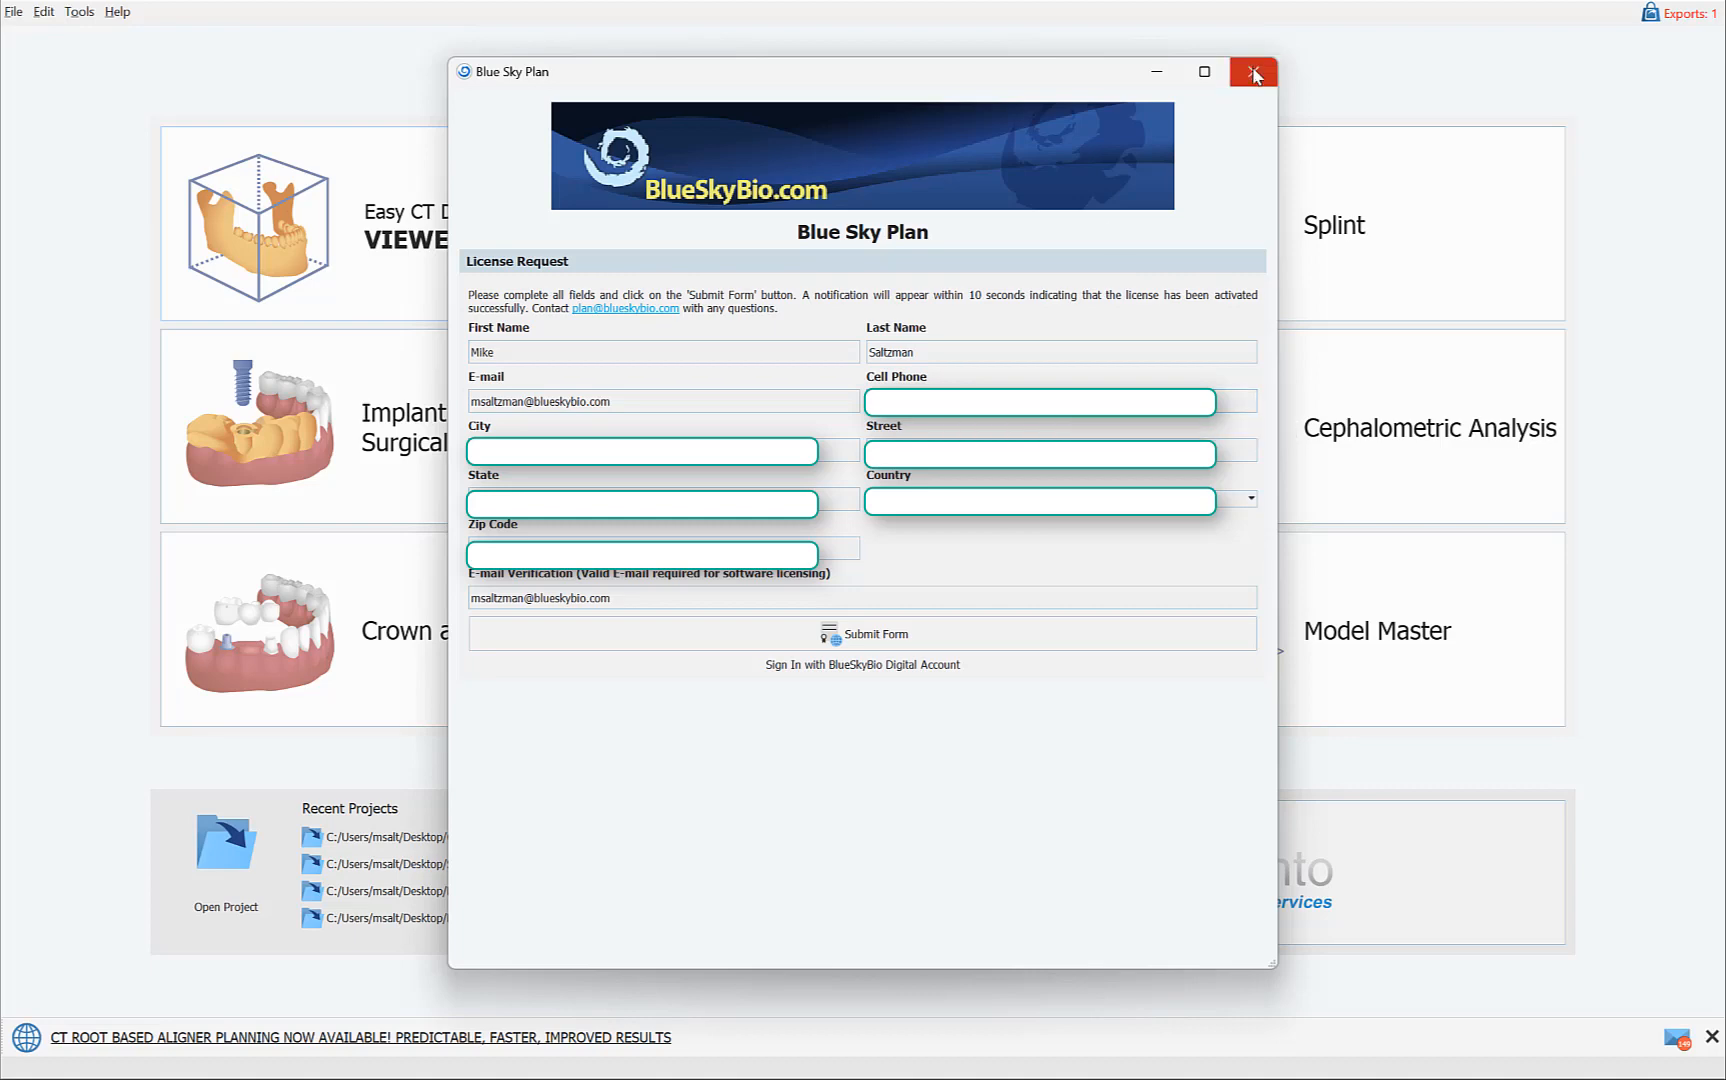
left_click(1253, 72)
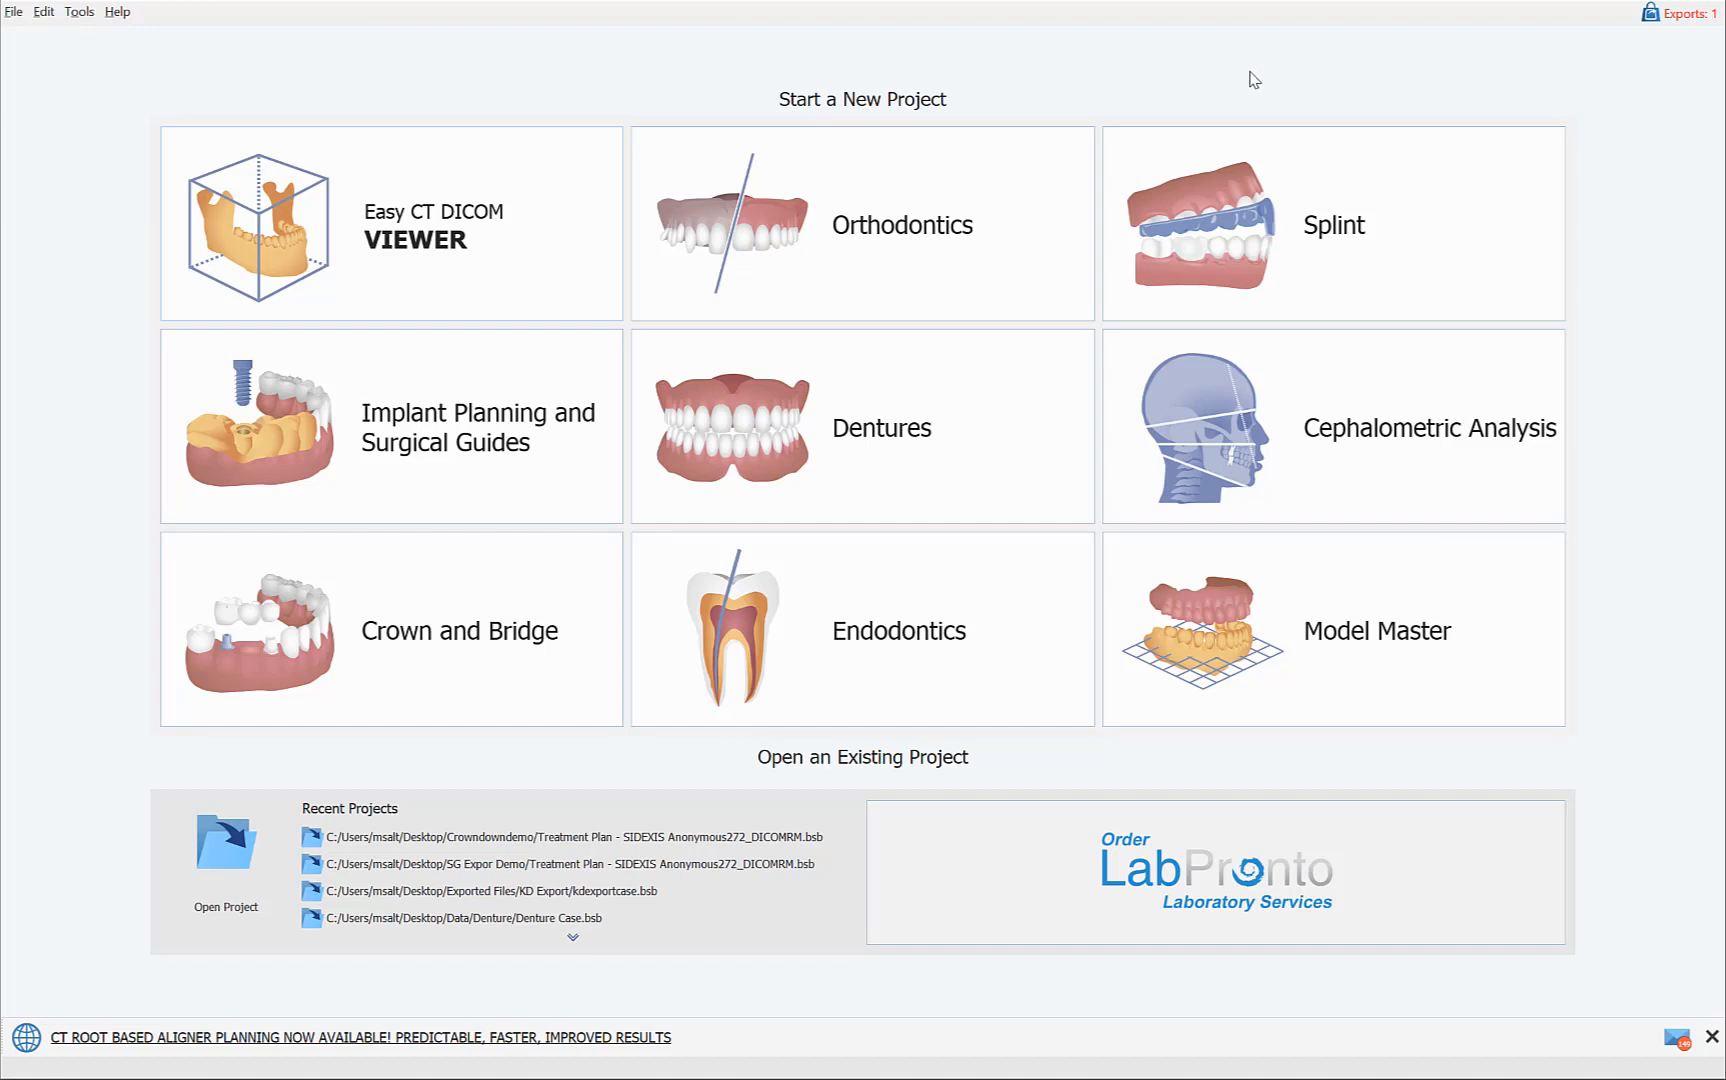
left_click(78, 12)
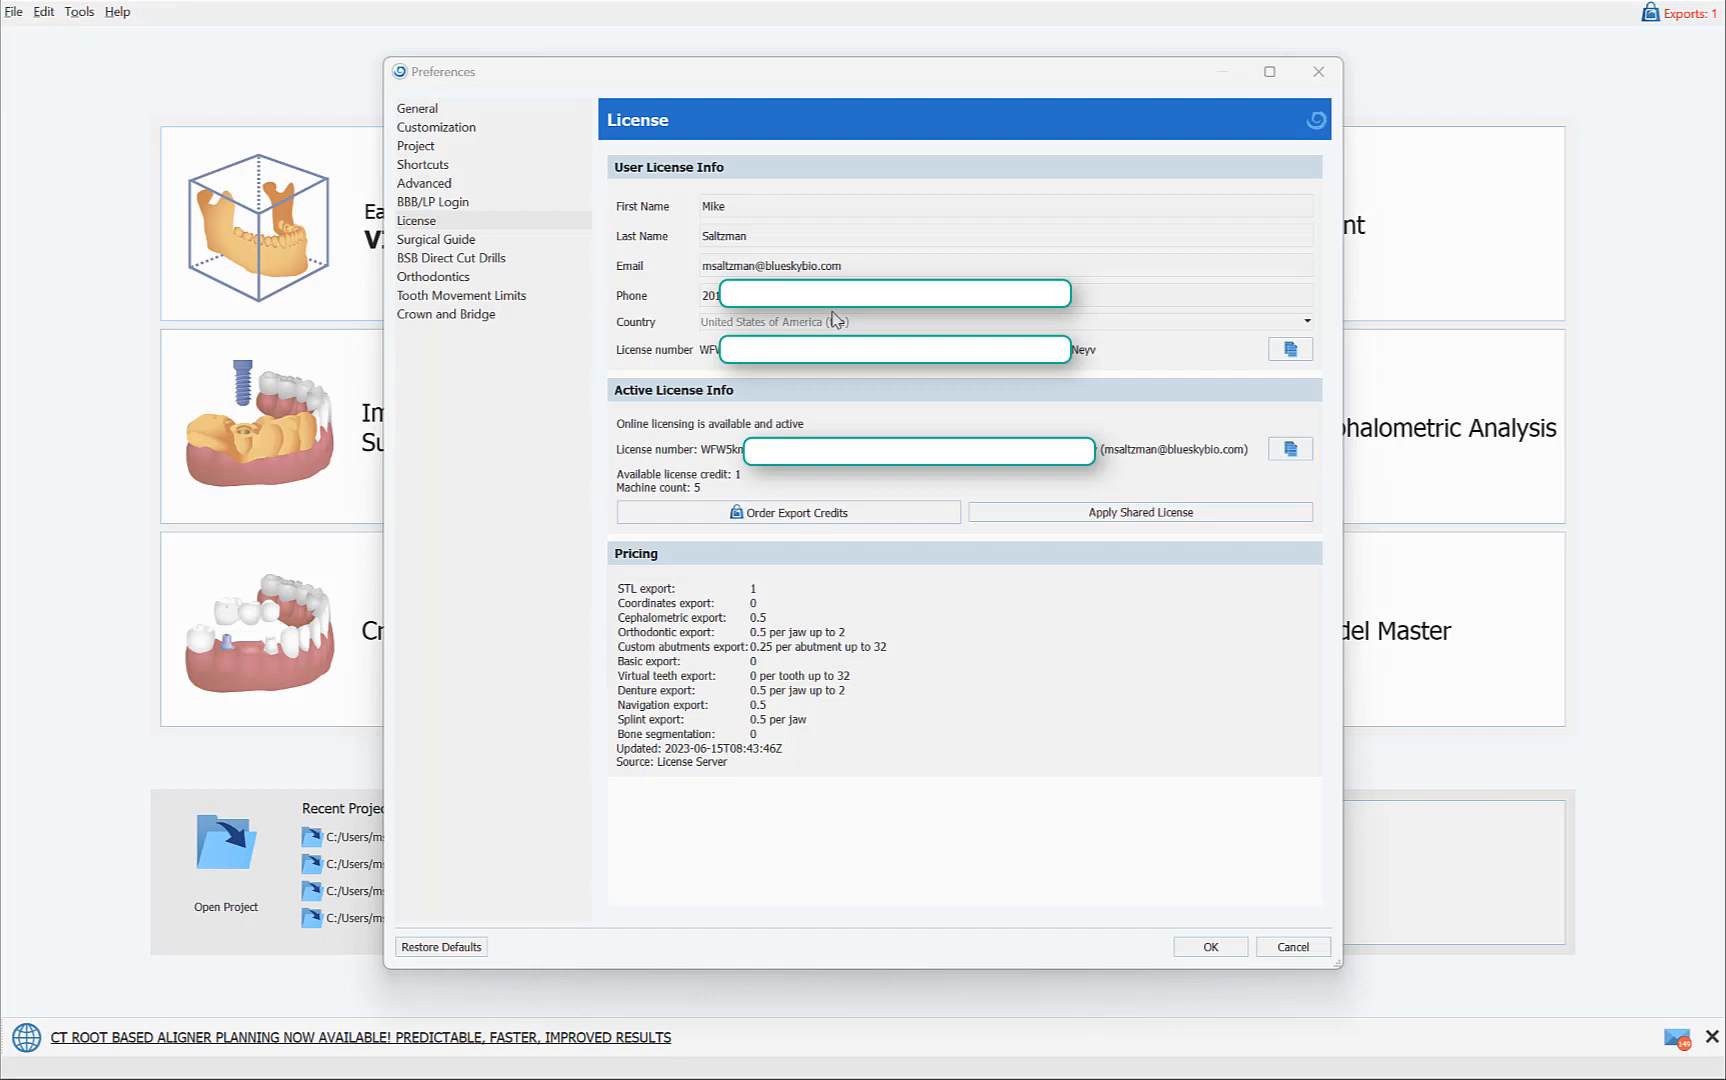
mouse_move(666, 361)
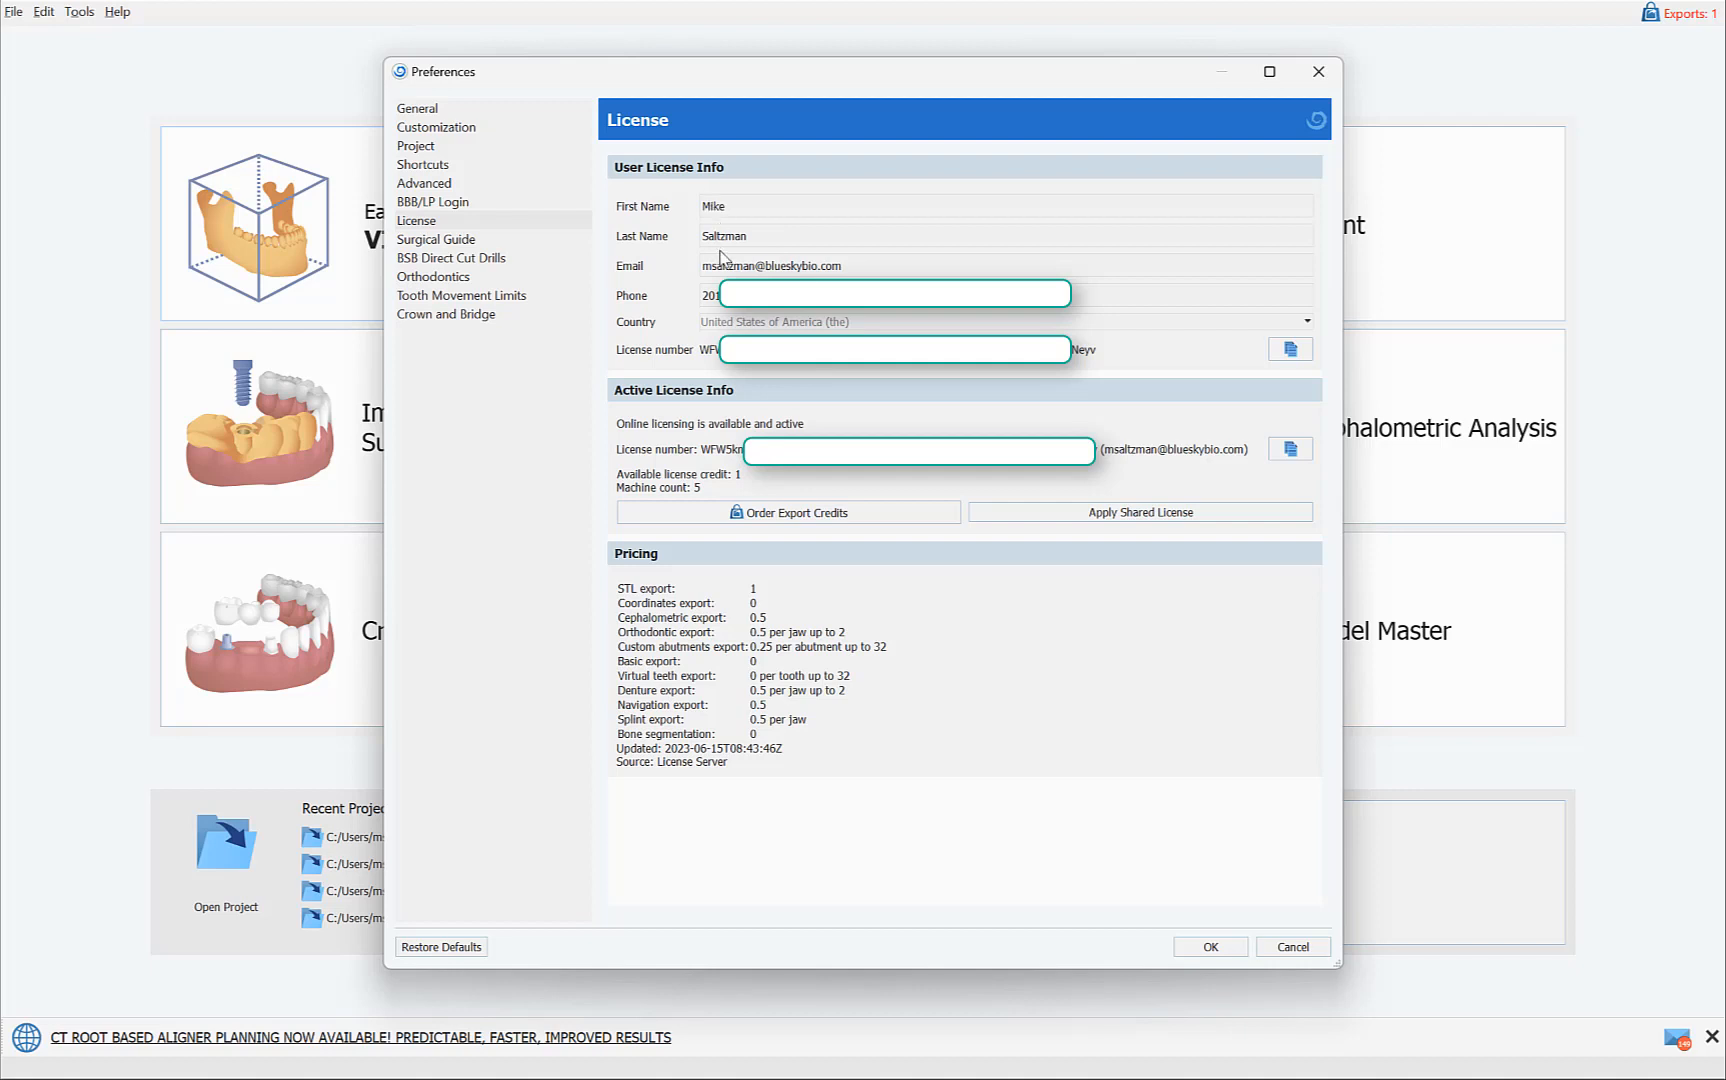
mouse_move(723, 260)
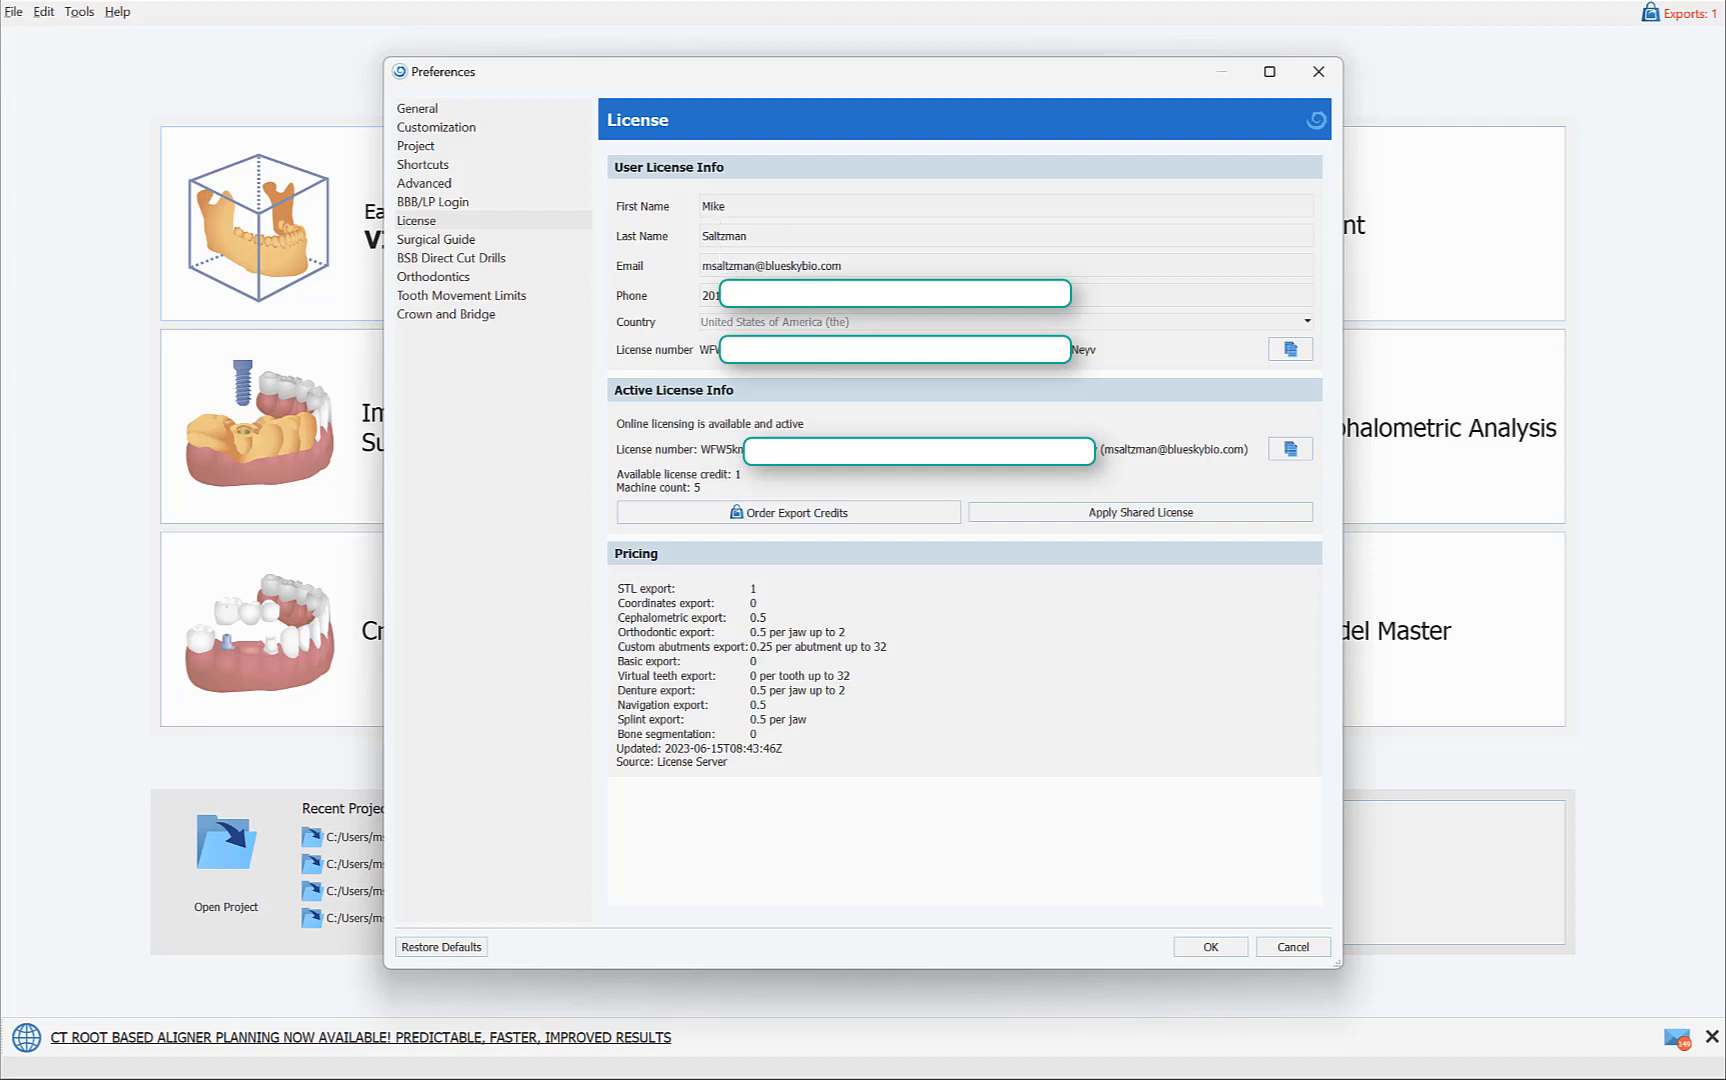
mouse_move(1071, 500)
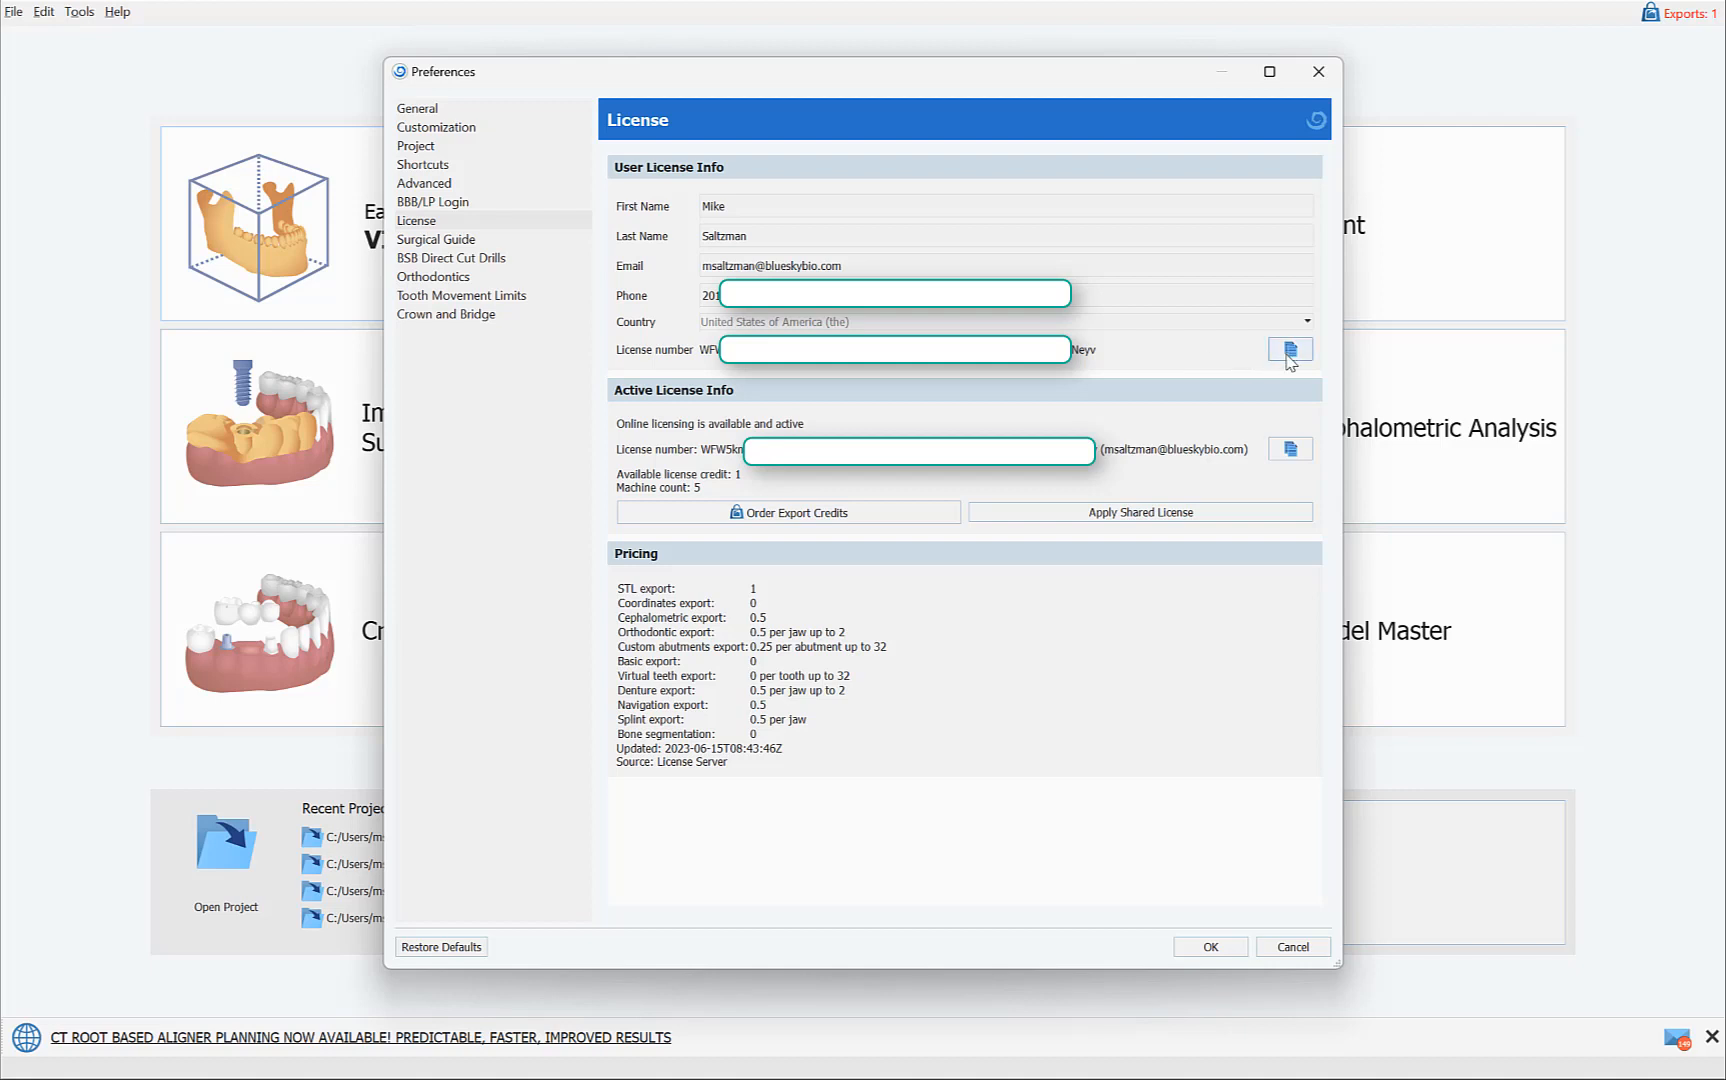
mouse_move(1289, 350)
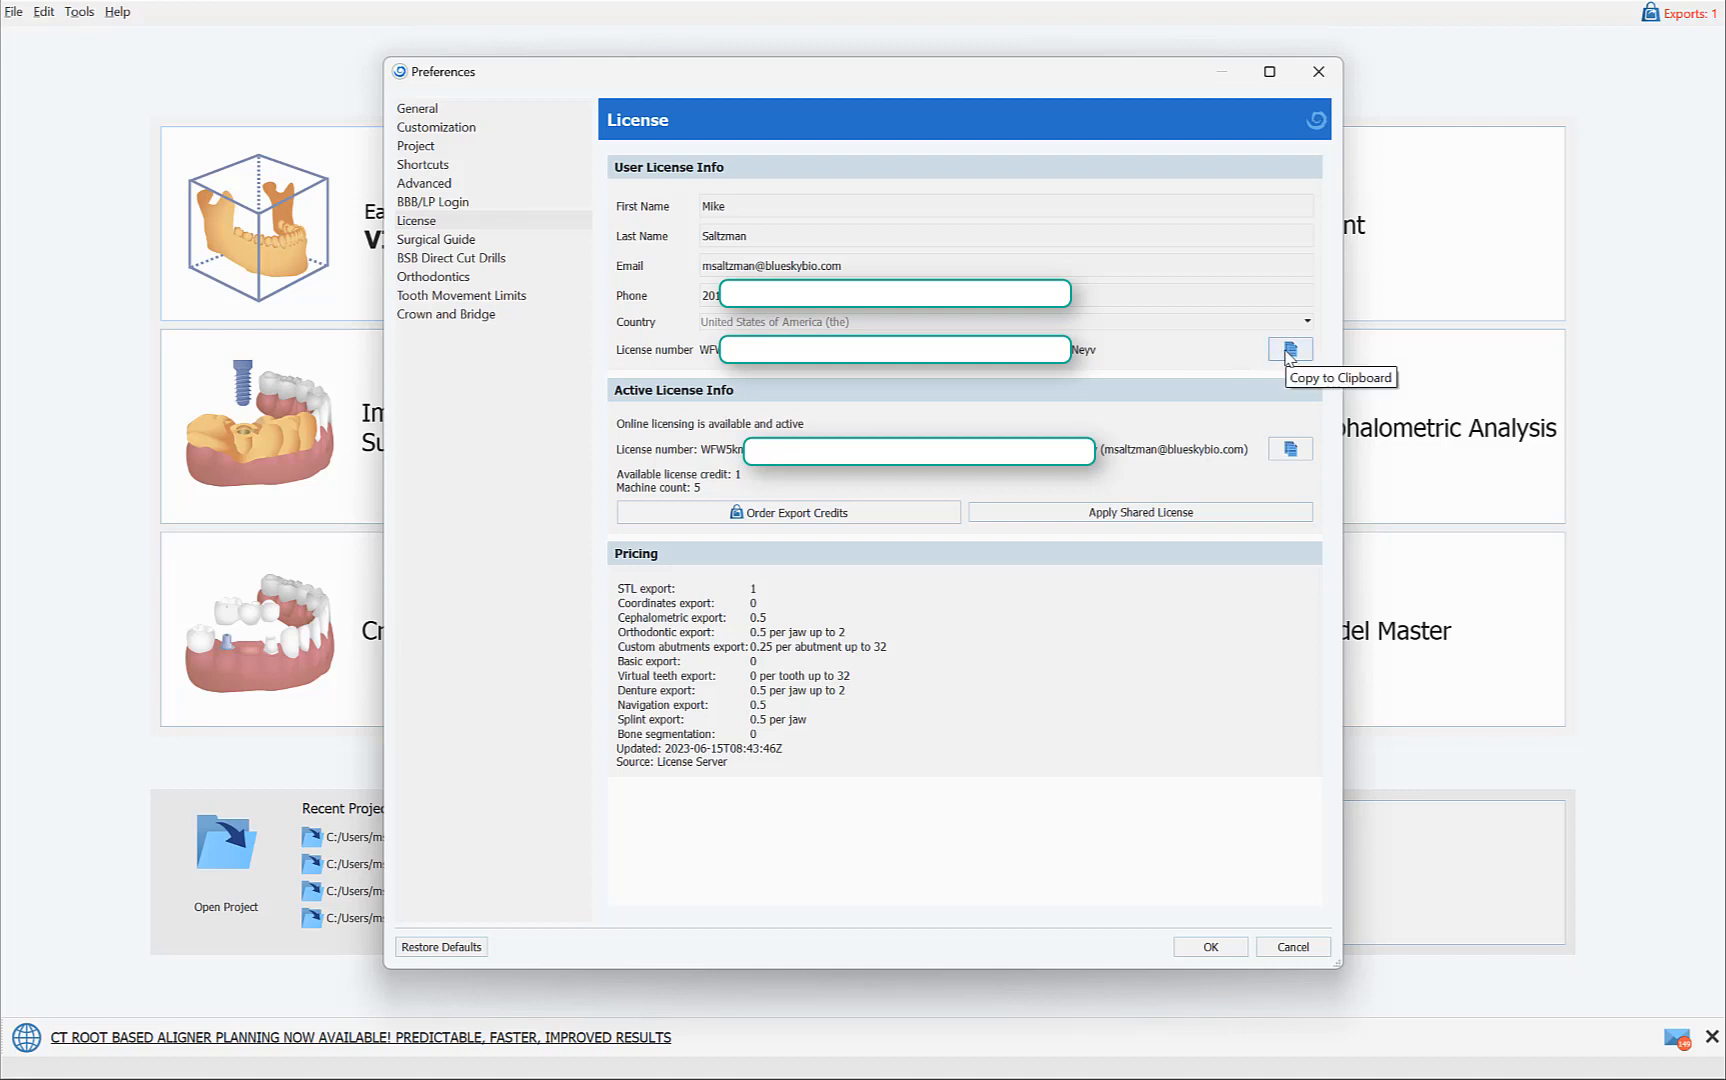
mouse_move(1242, 356)
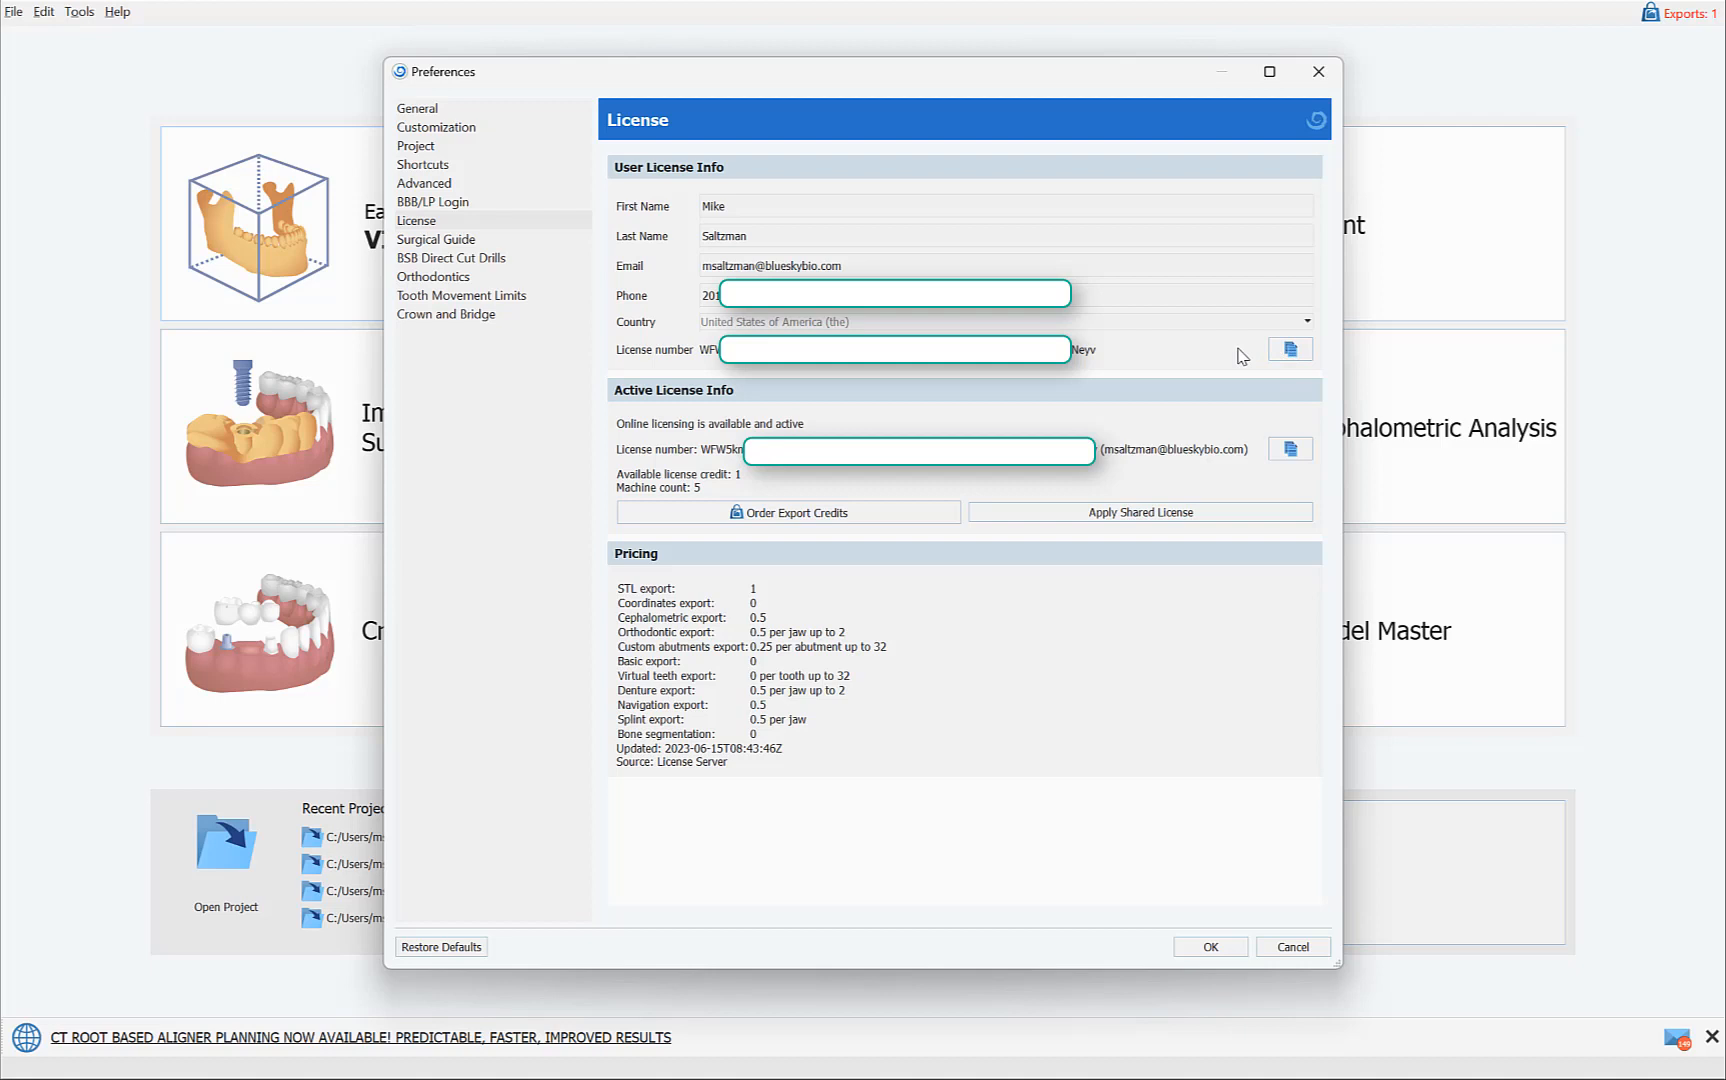
mouse_move(1139, 512)
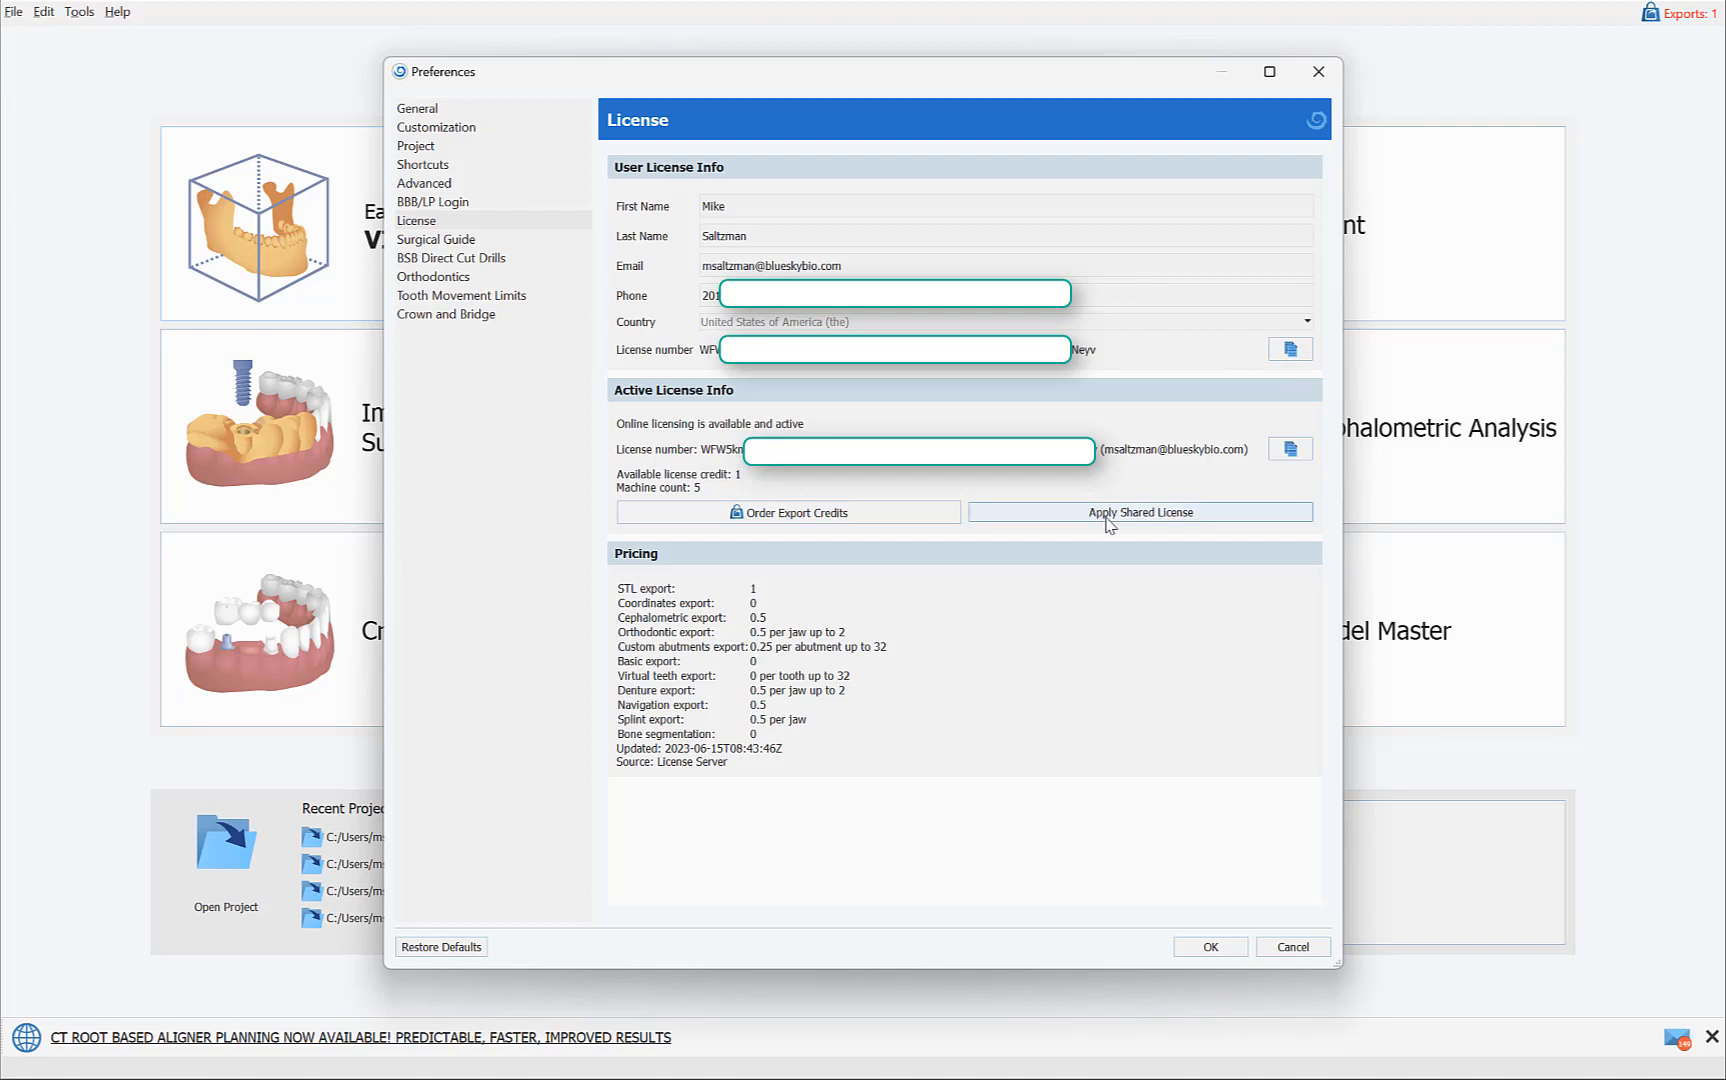
left_click(1139, 512)
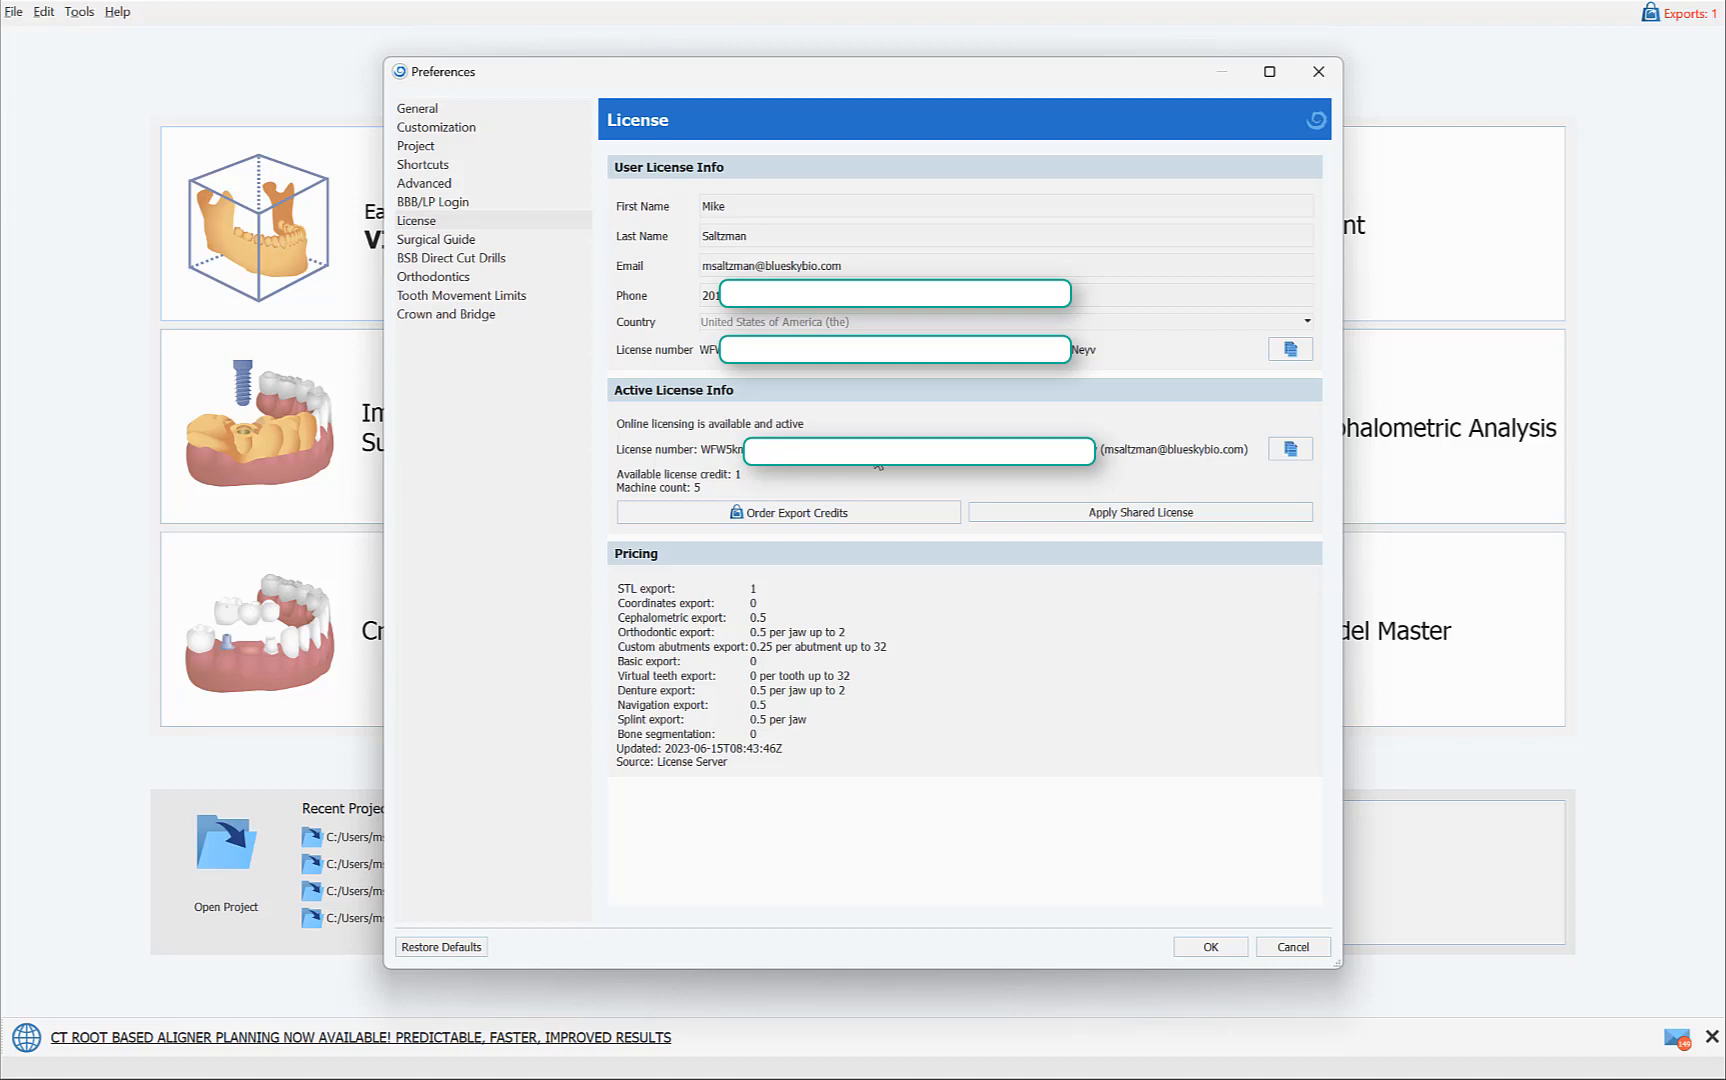
left_click(1291, 947)
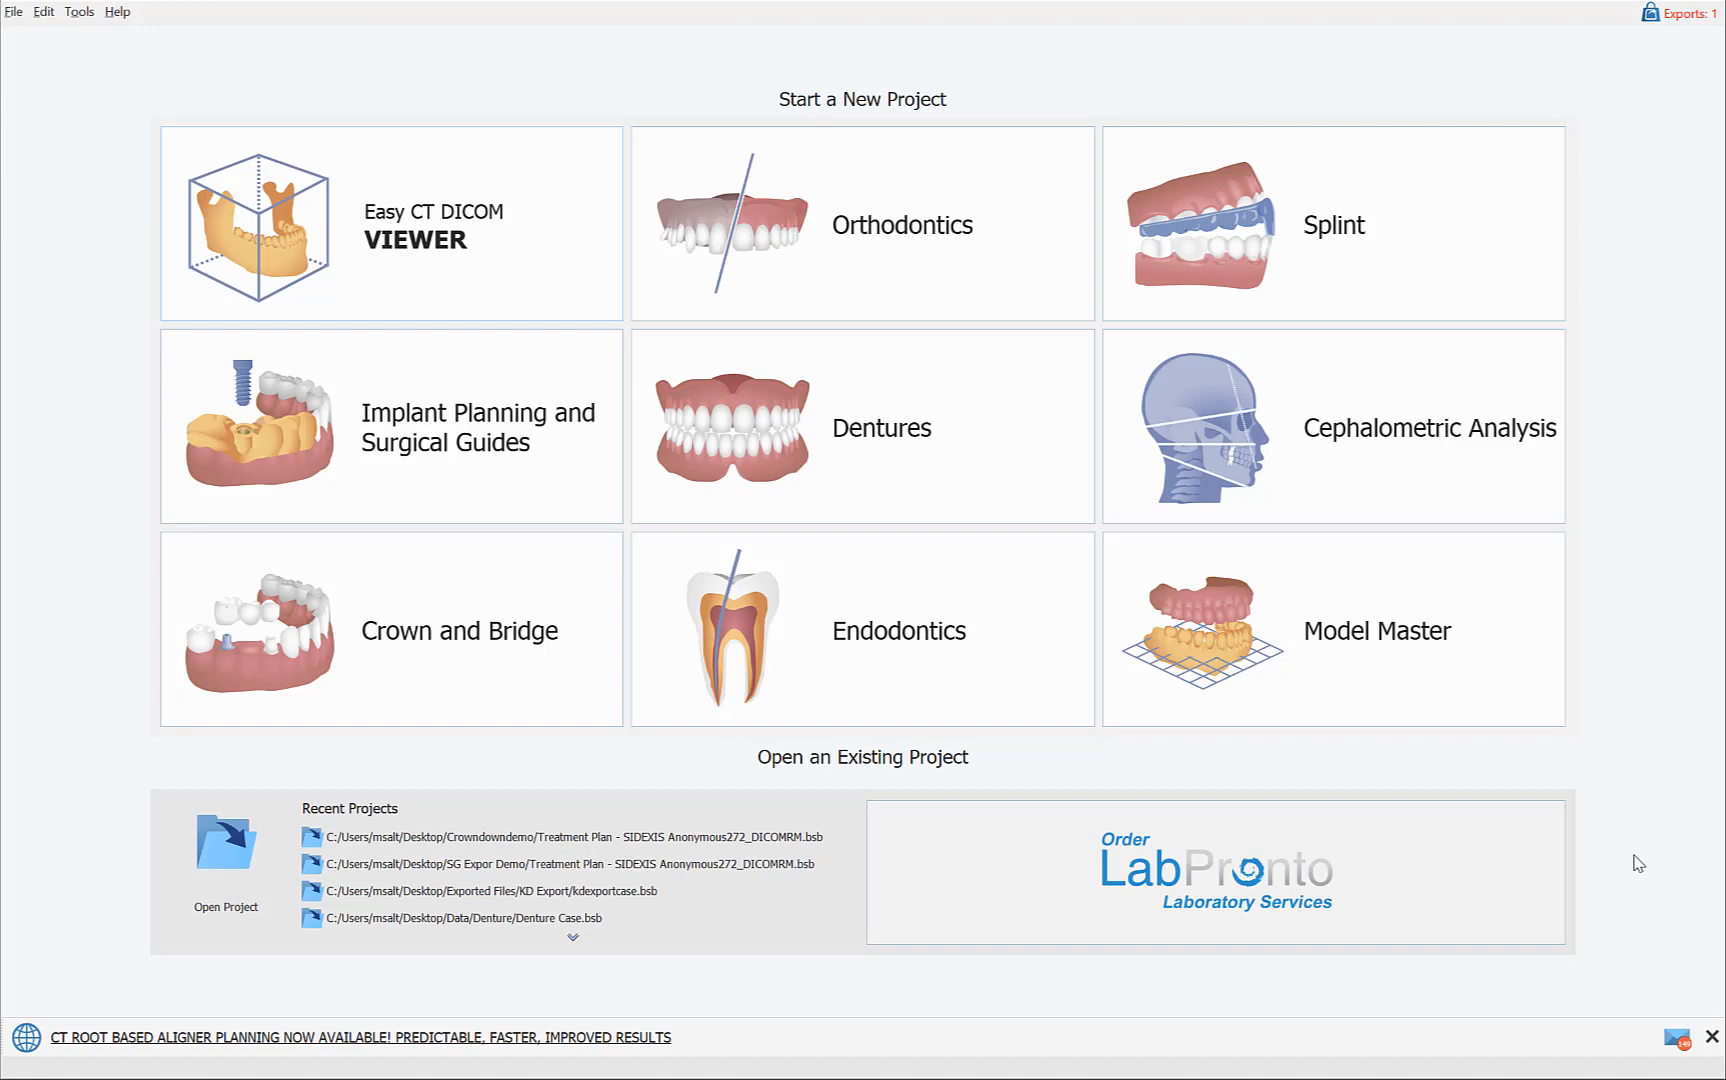
mouse_move(17, 22)
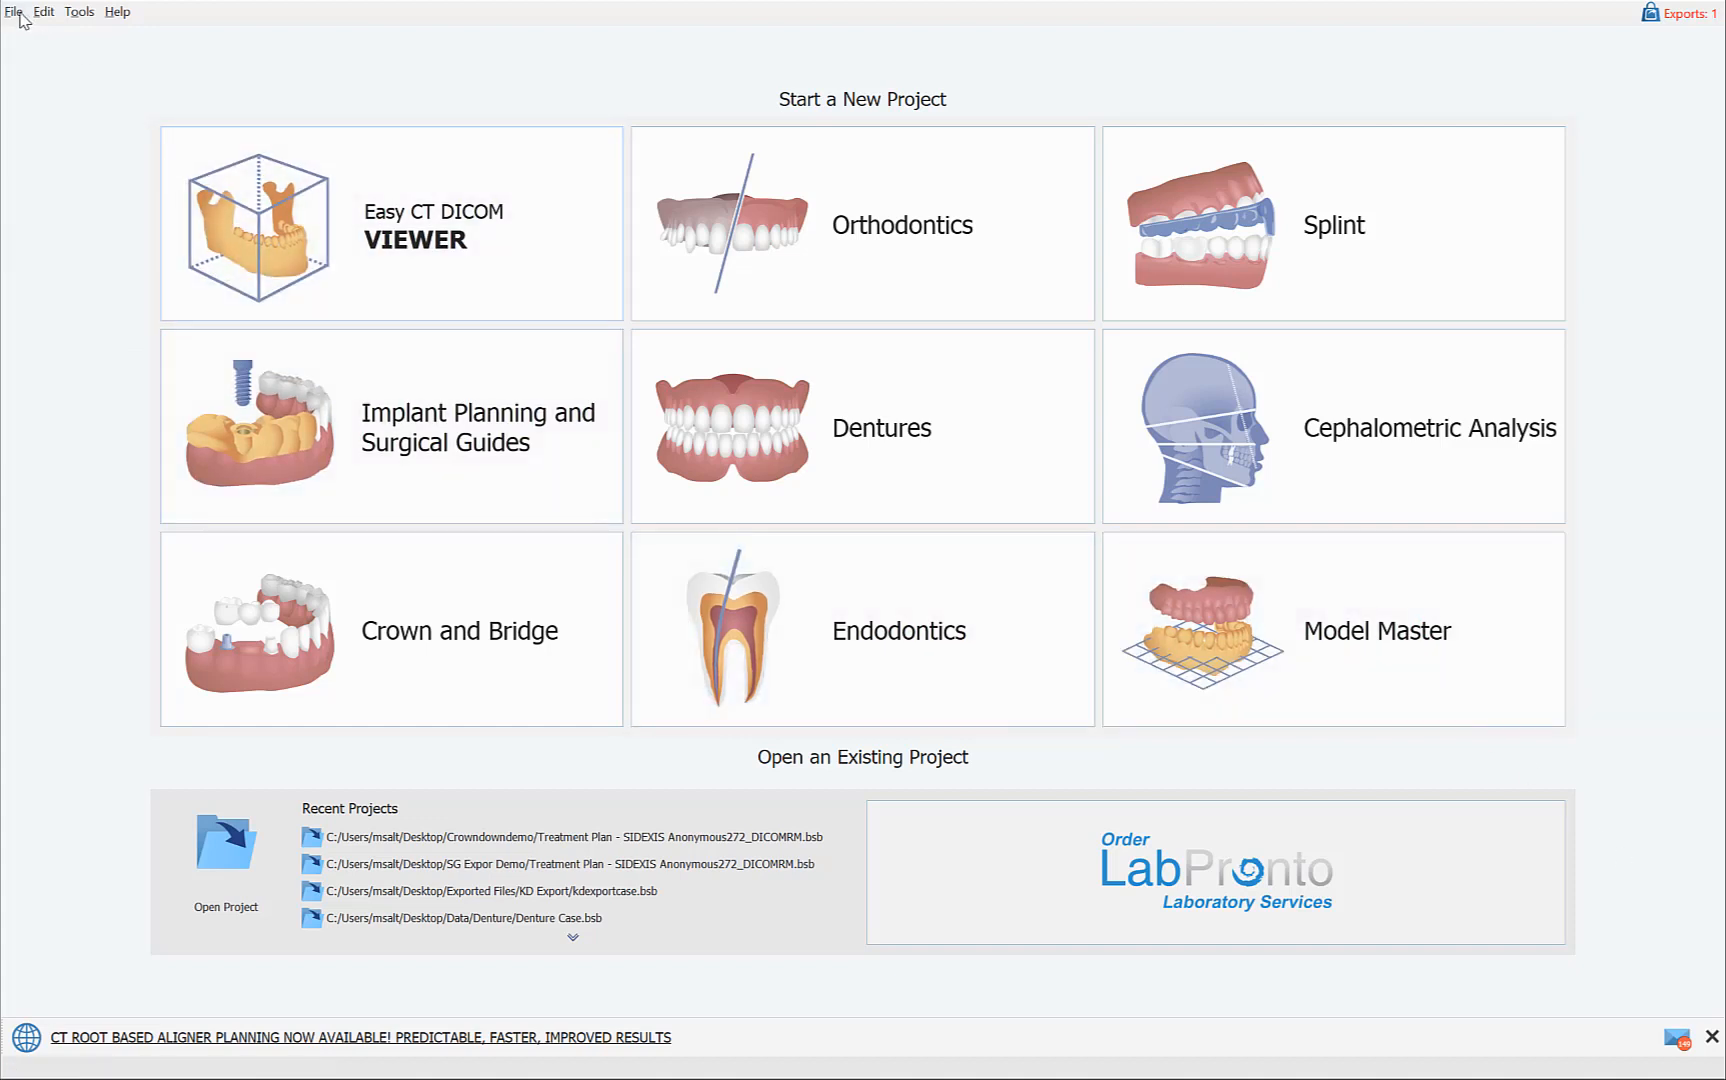
left_click(862, 427)
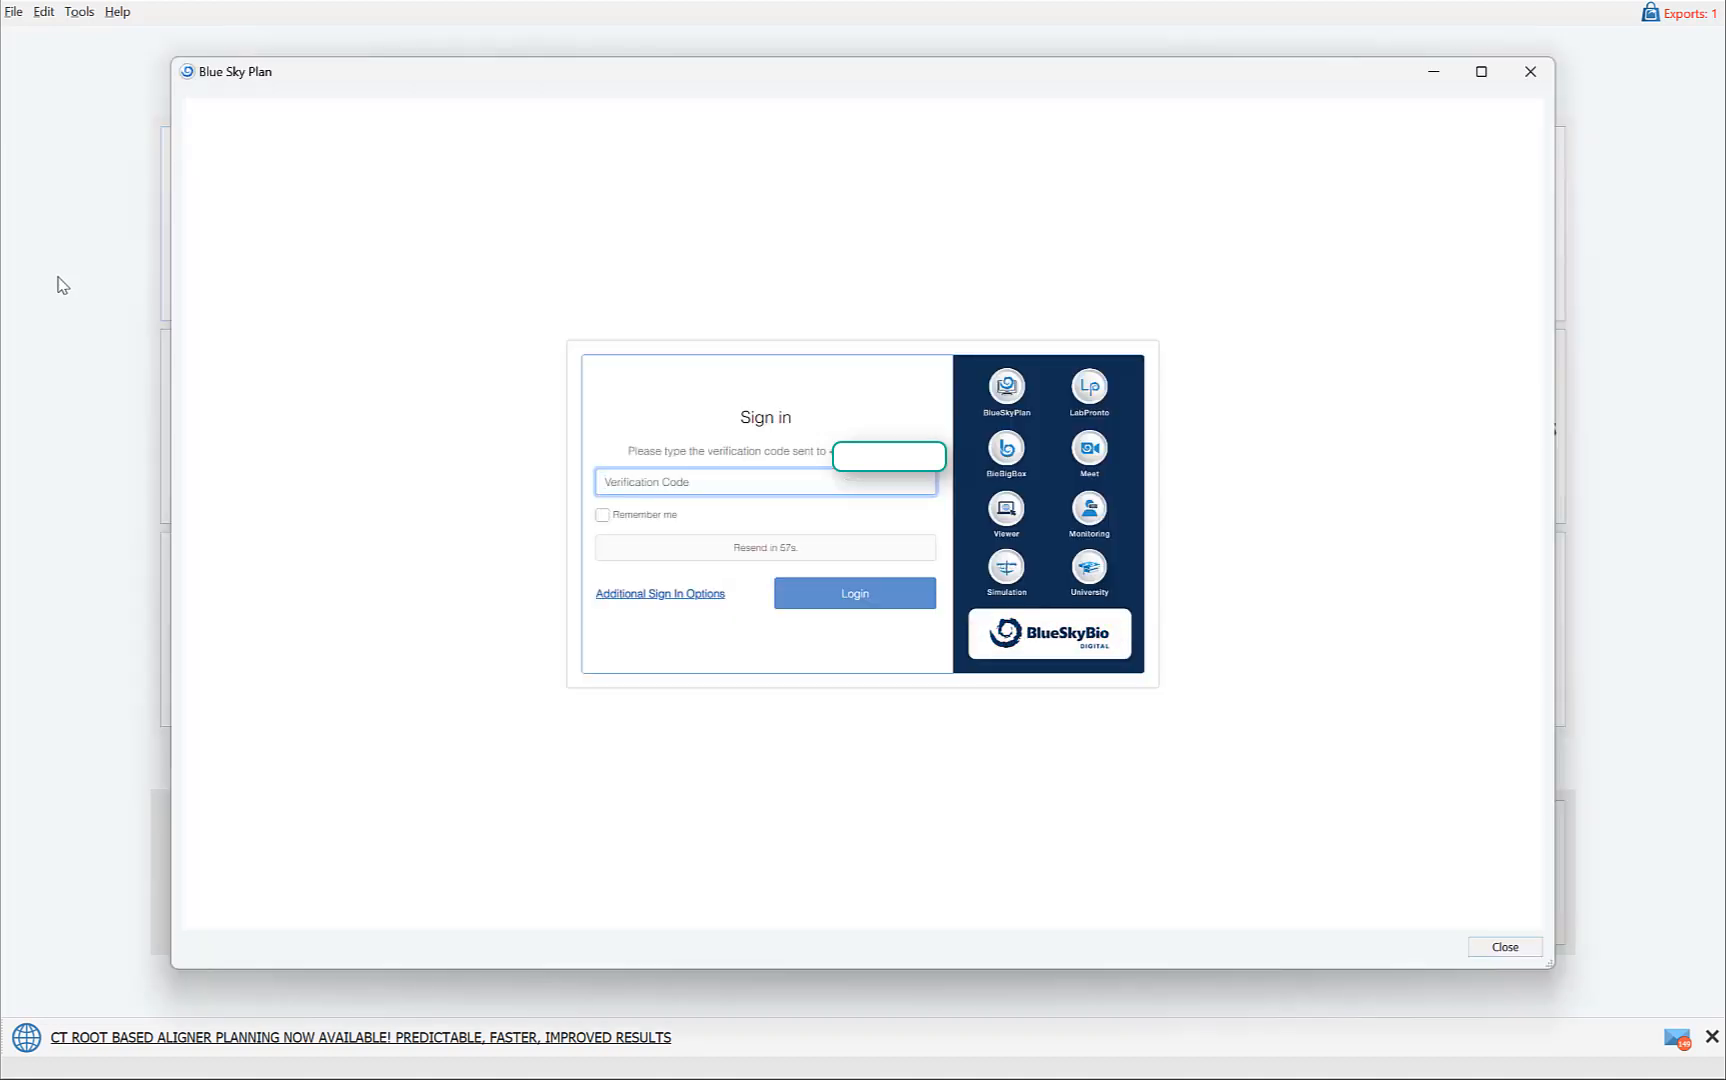
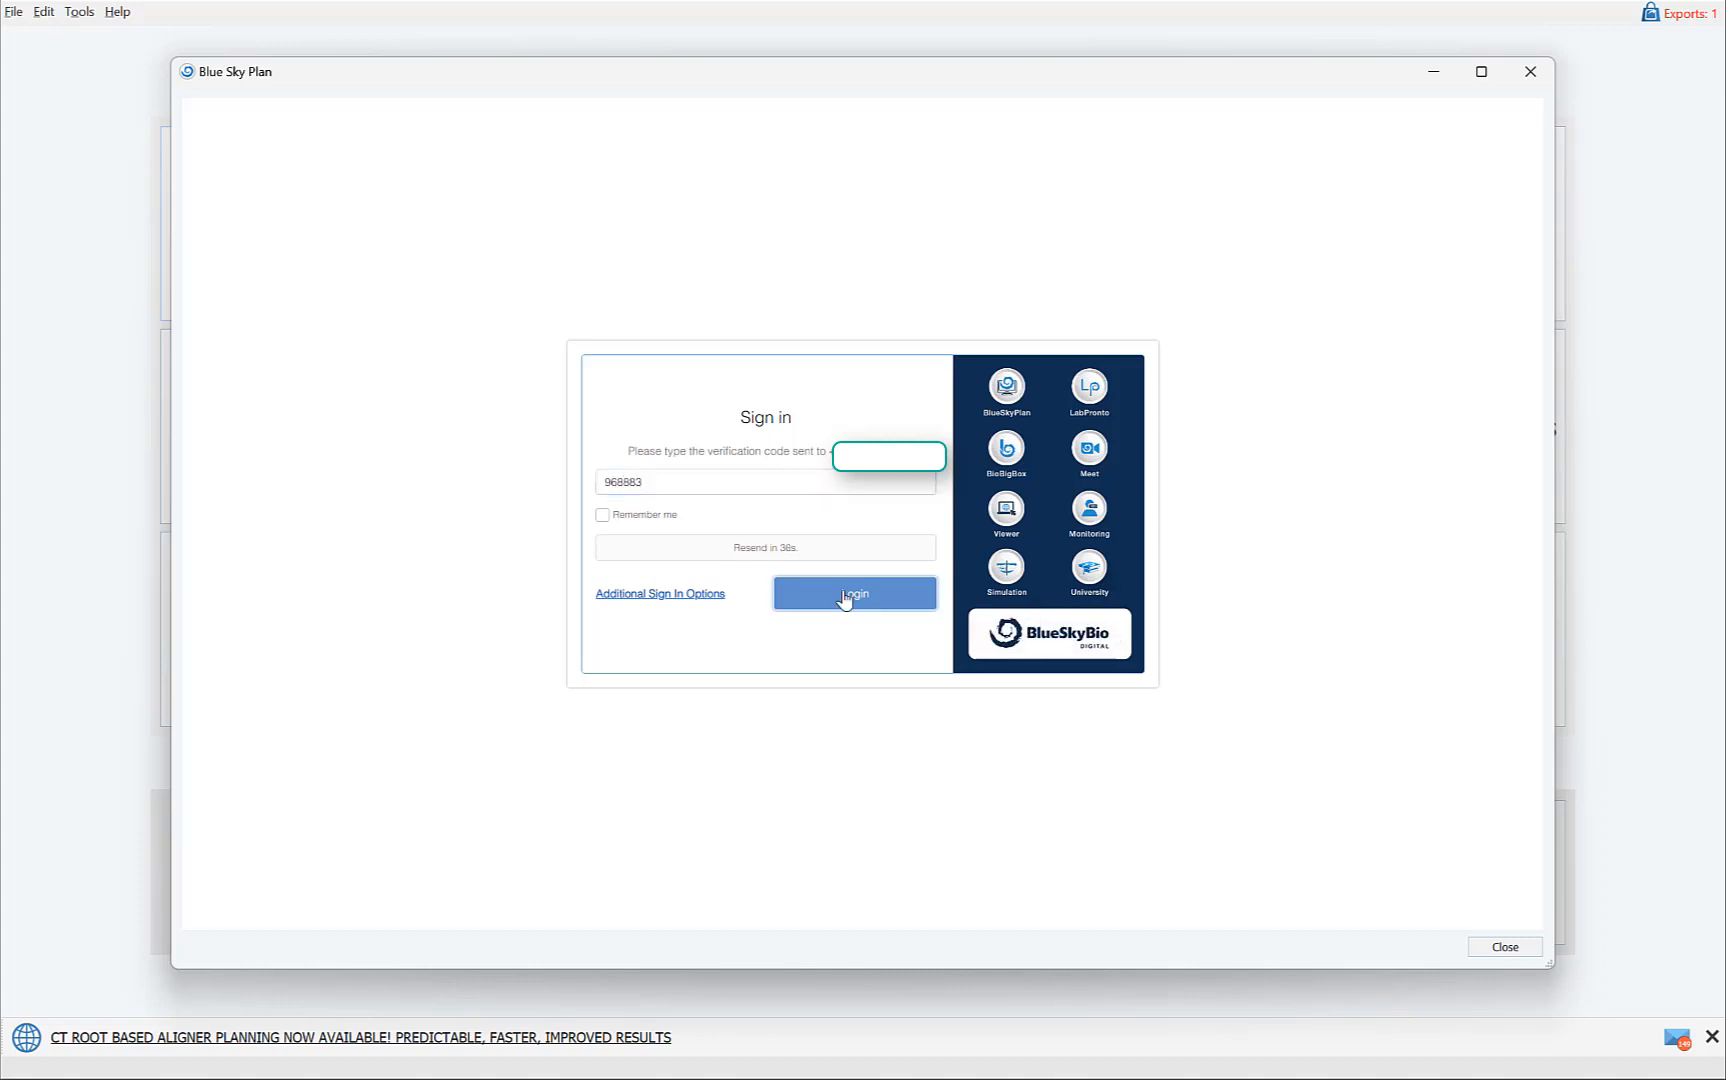
left_click(853, 593)
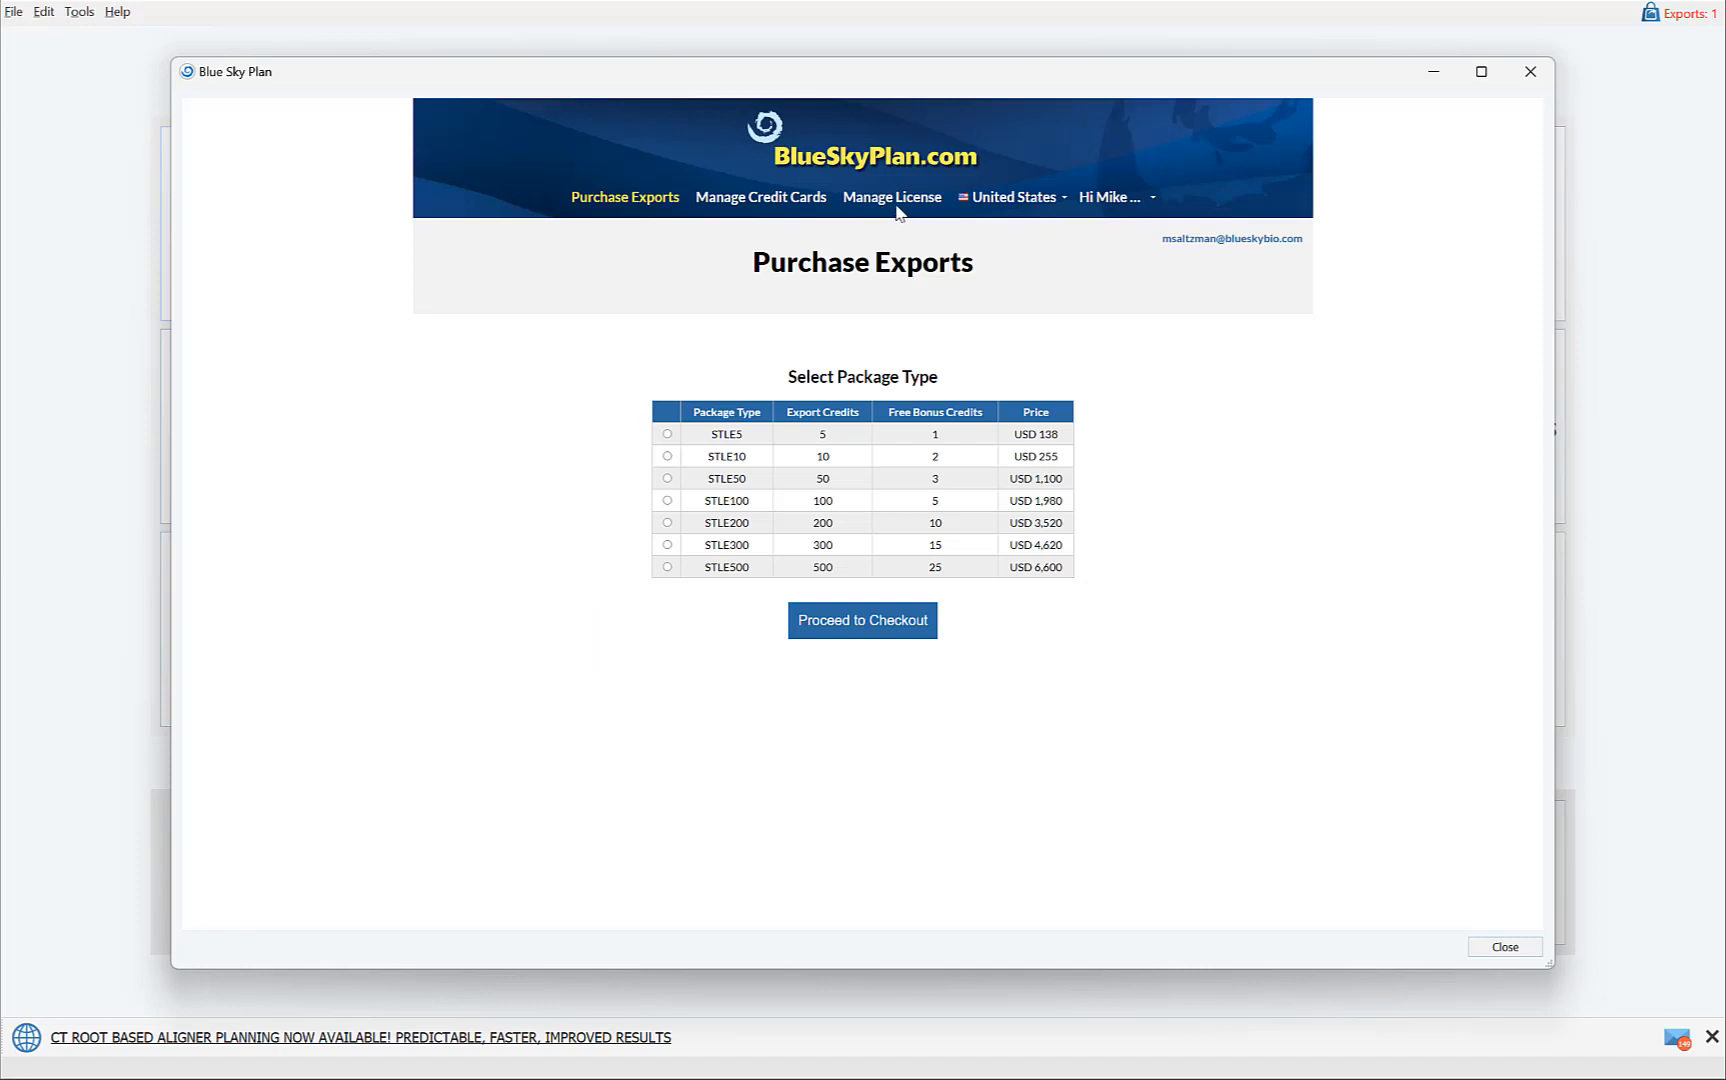
left_click(892, 197)
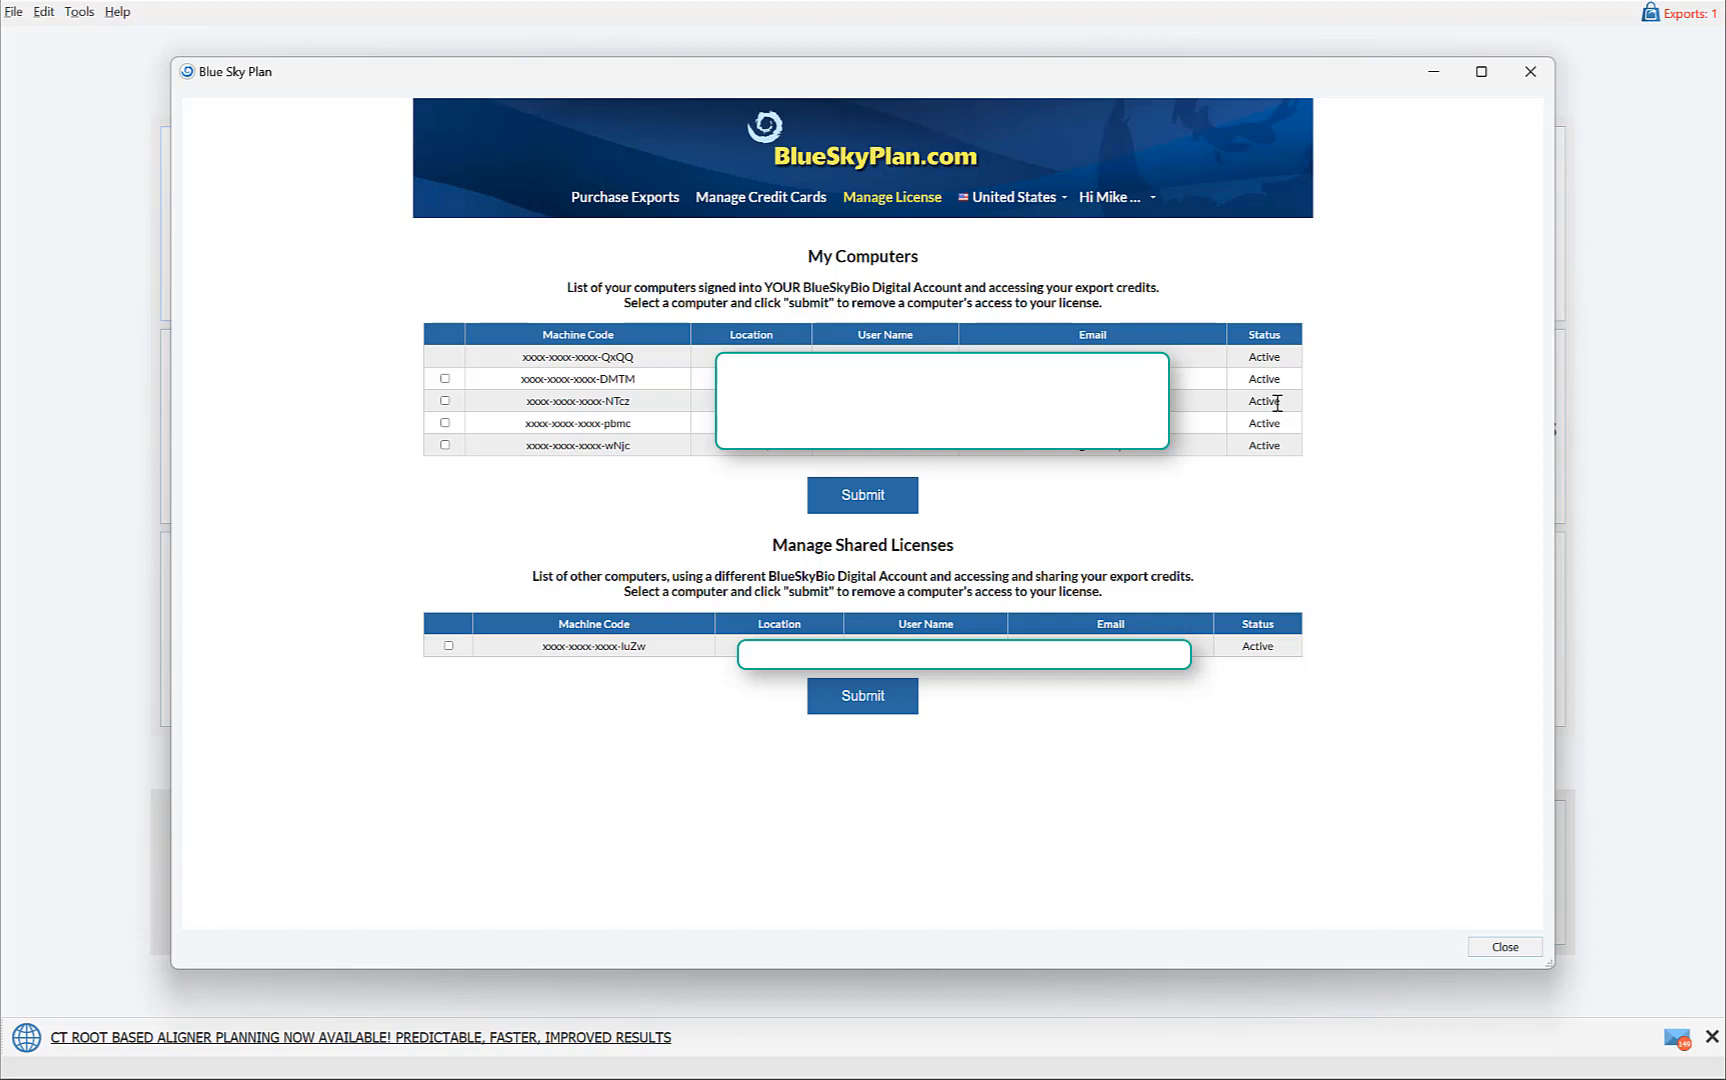
mouse_move(1039, 341)
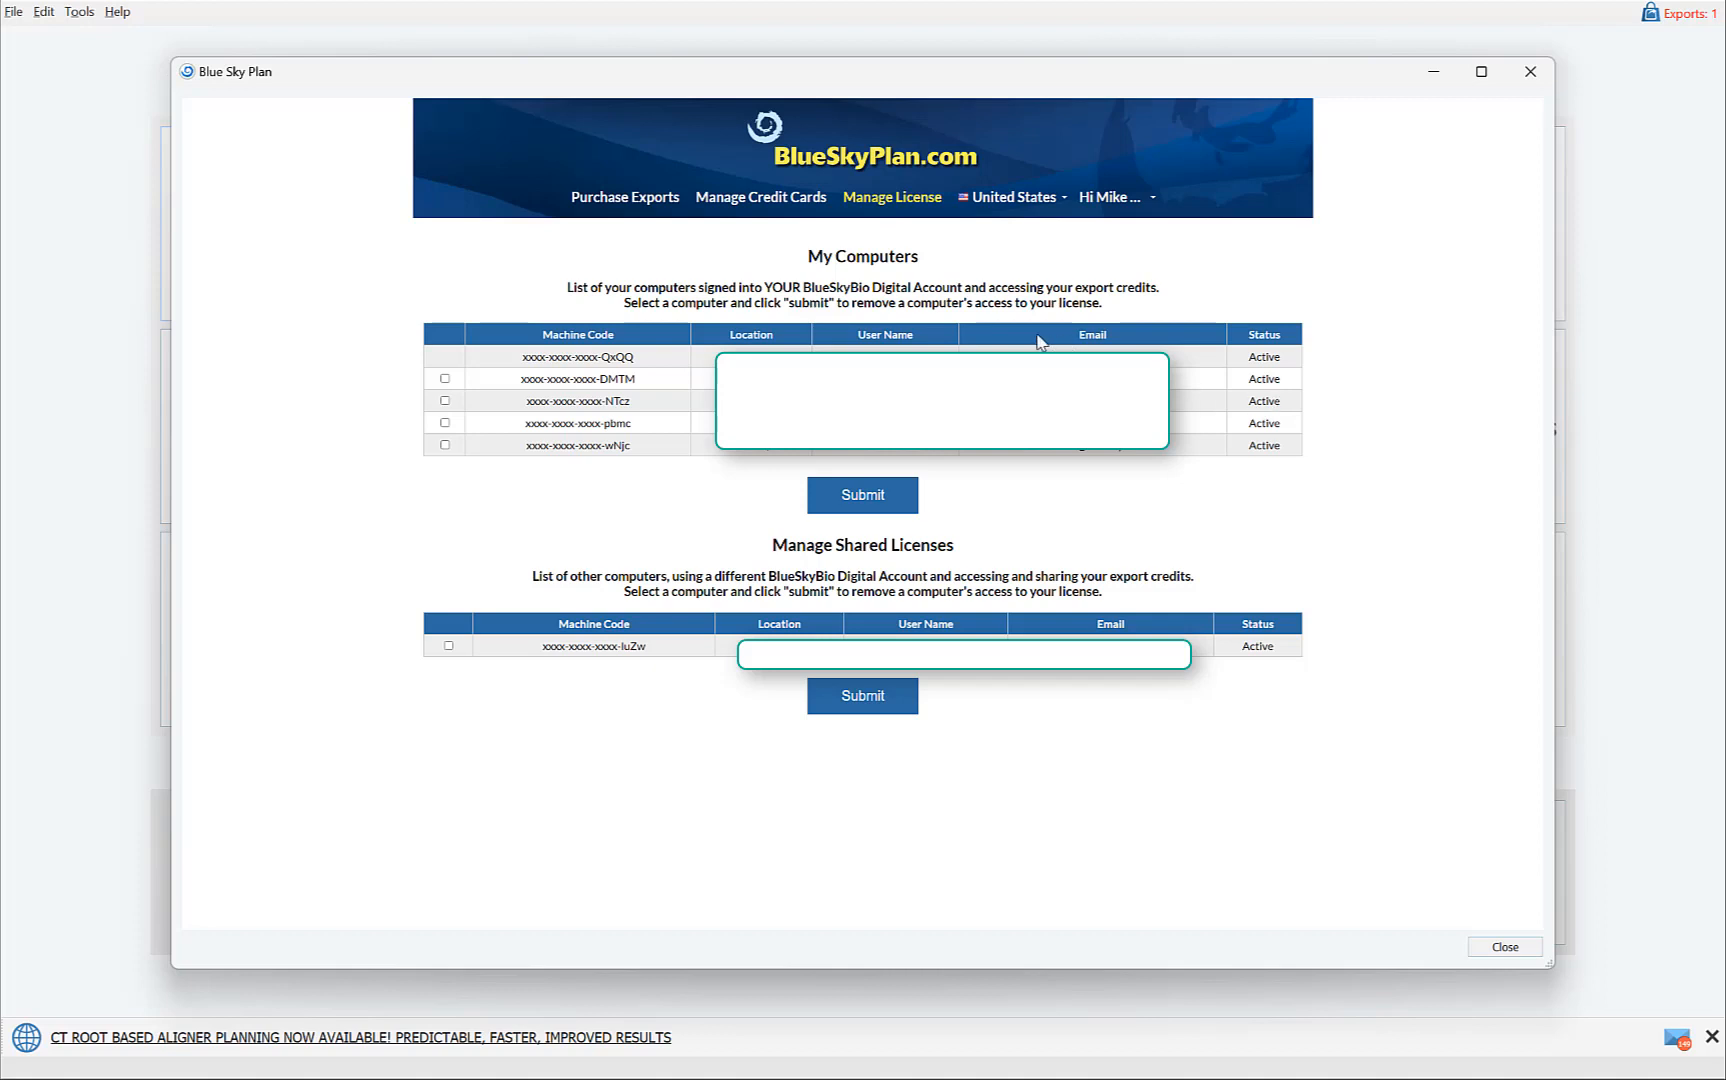
mouse_move(1347, 465)
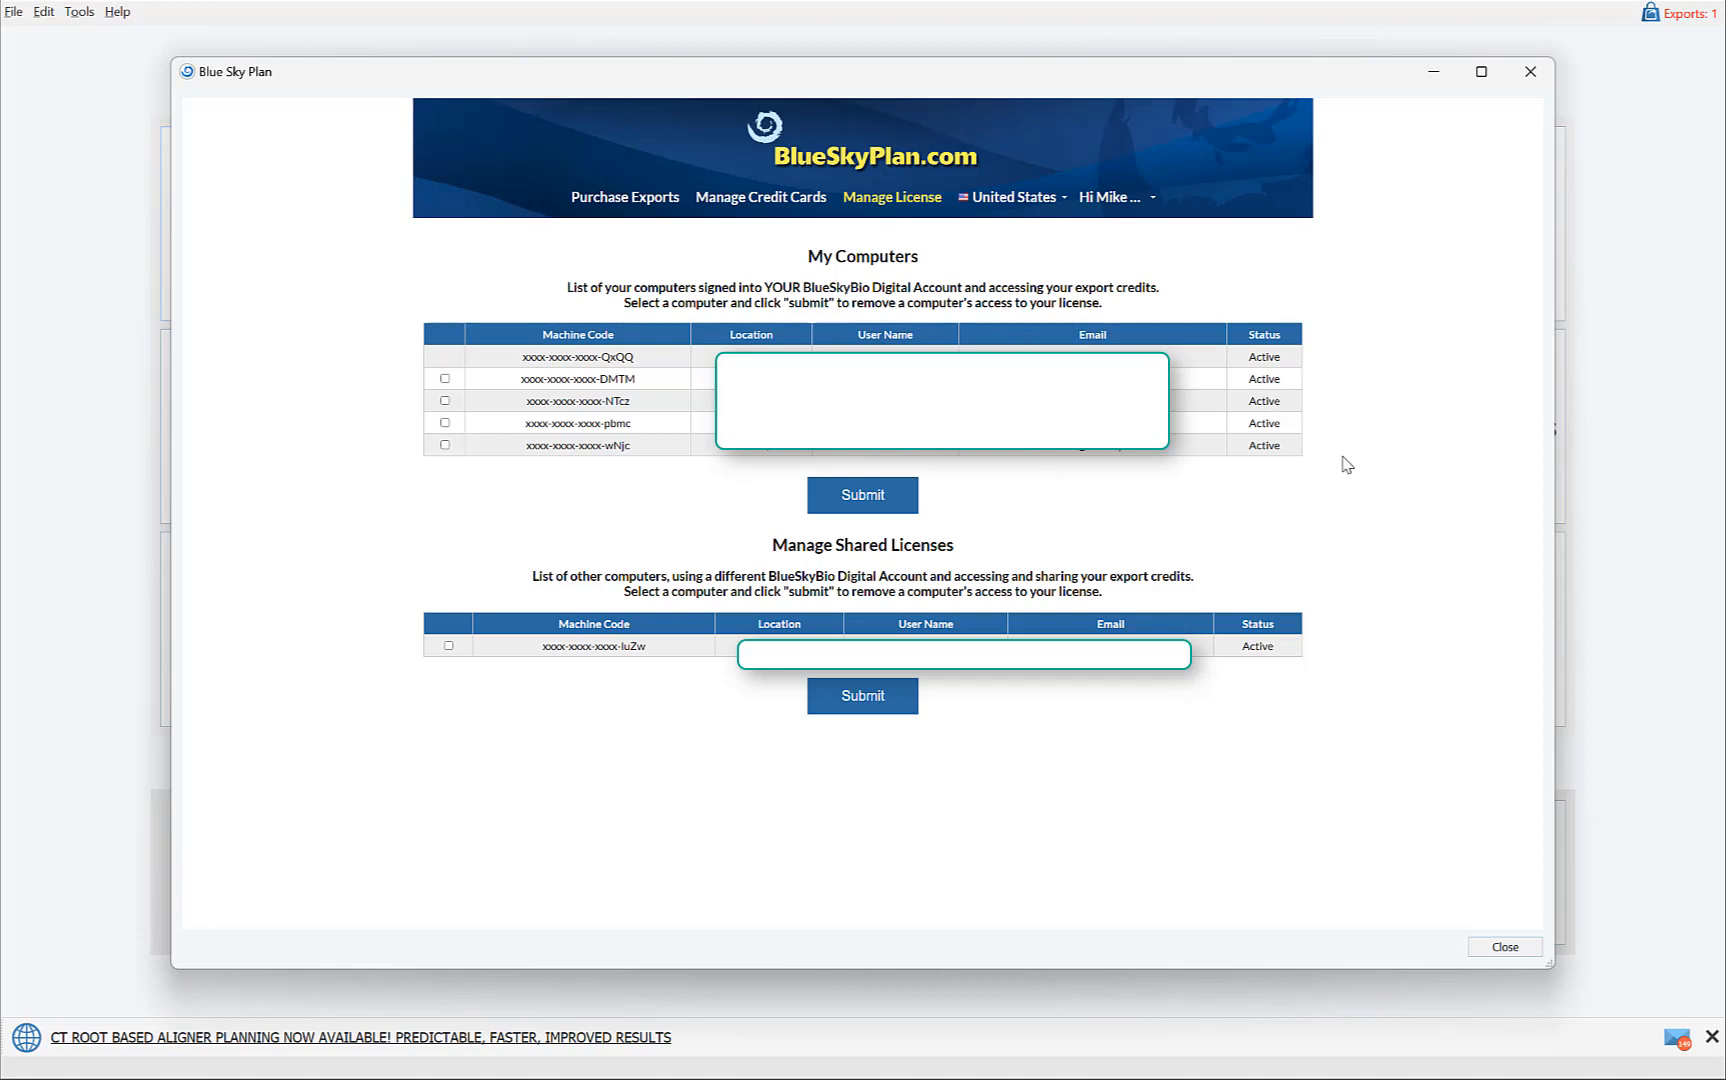
mouse_move(1179, 618)
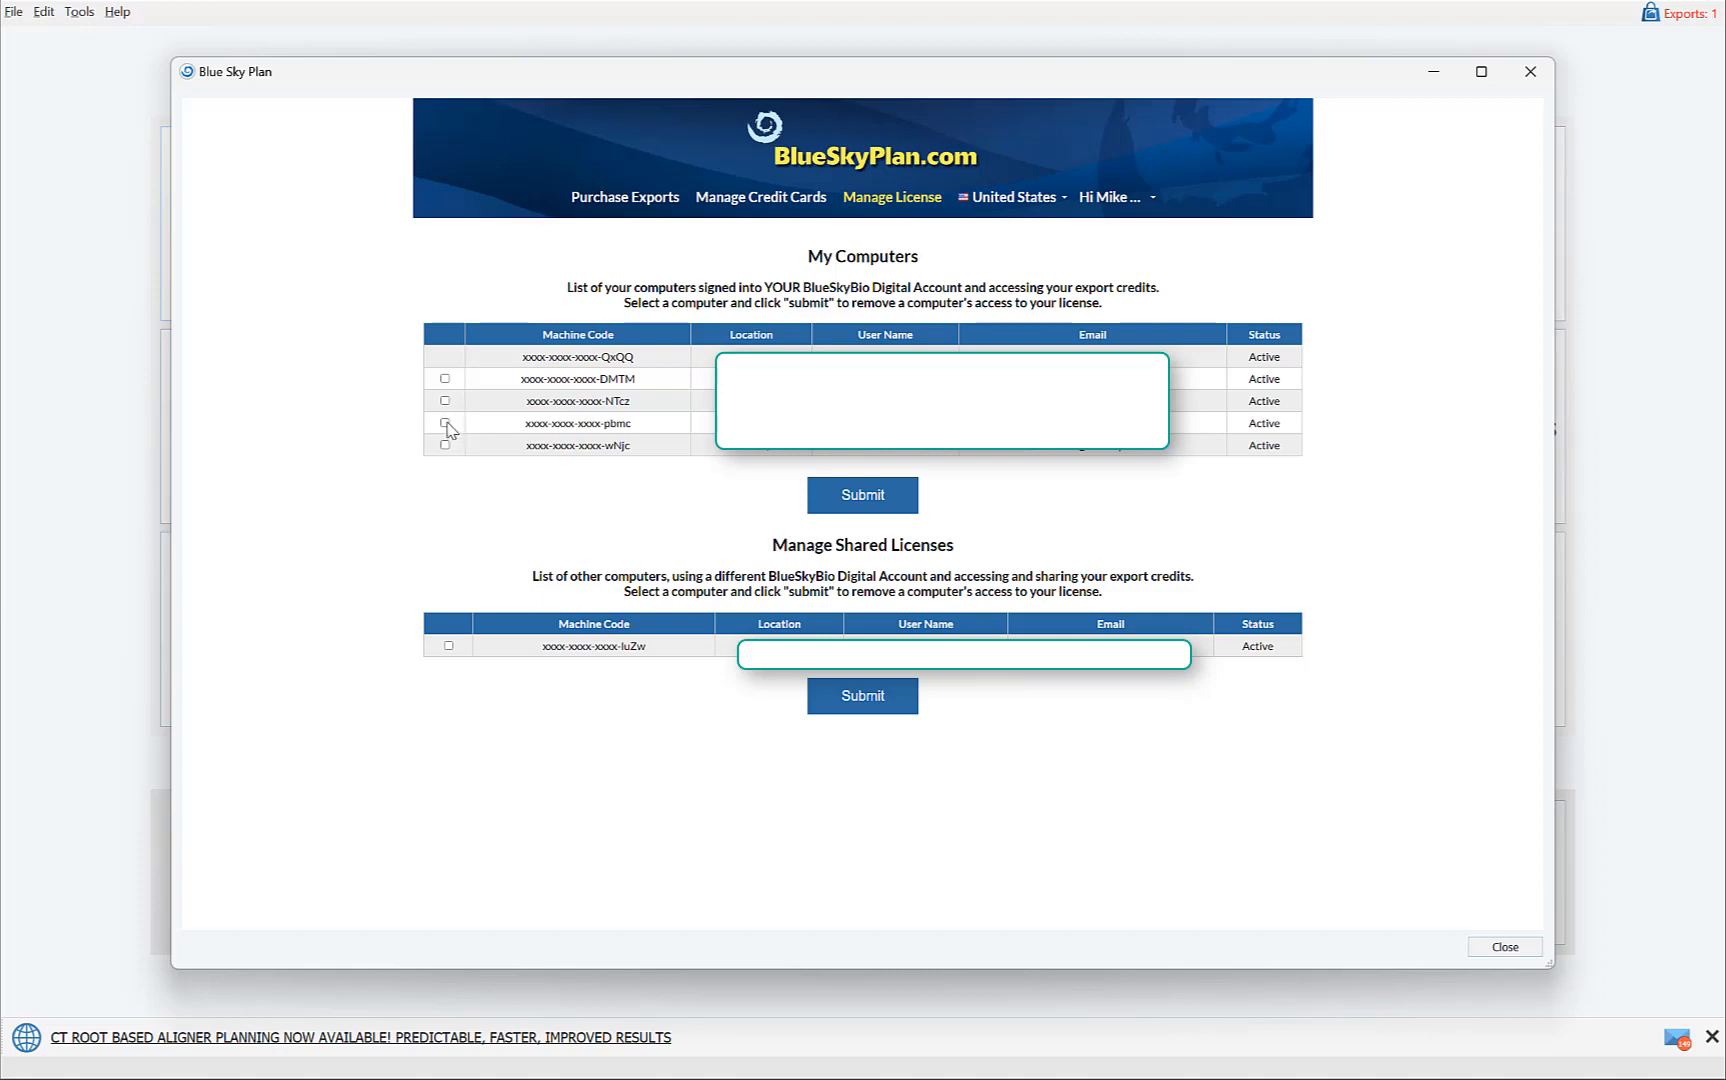
Tick then untick the pbmc computer, and mark shared computer luZw for removal.
left_click(445, 423)
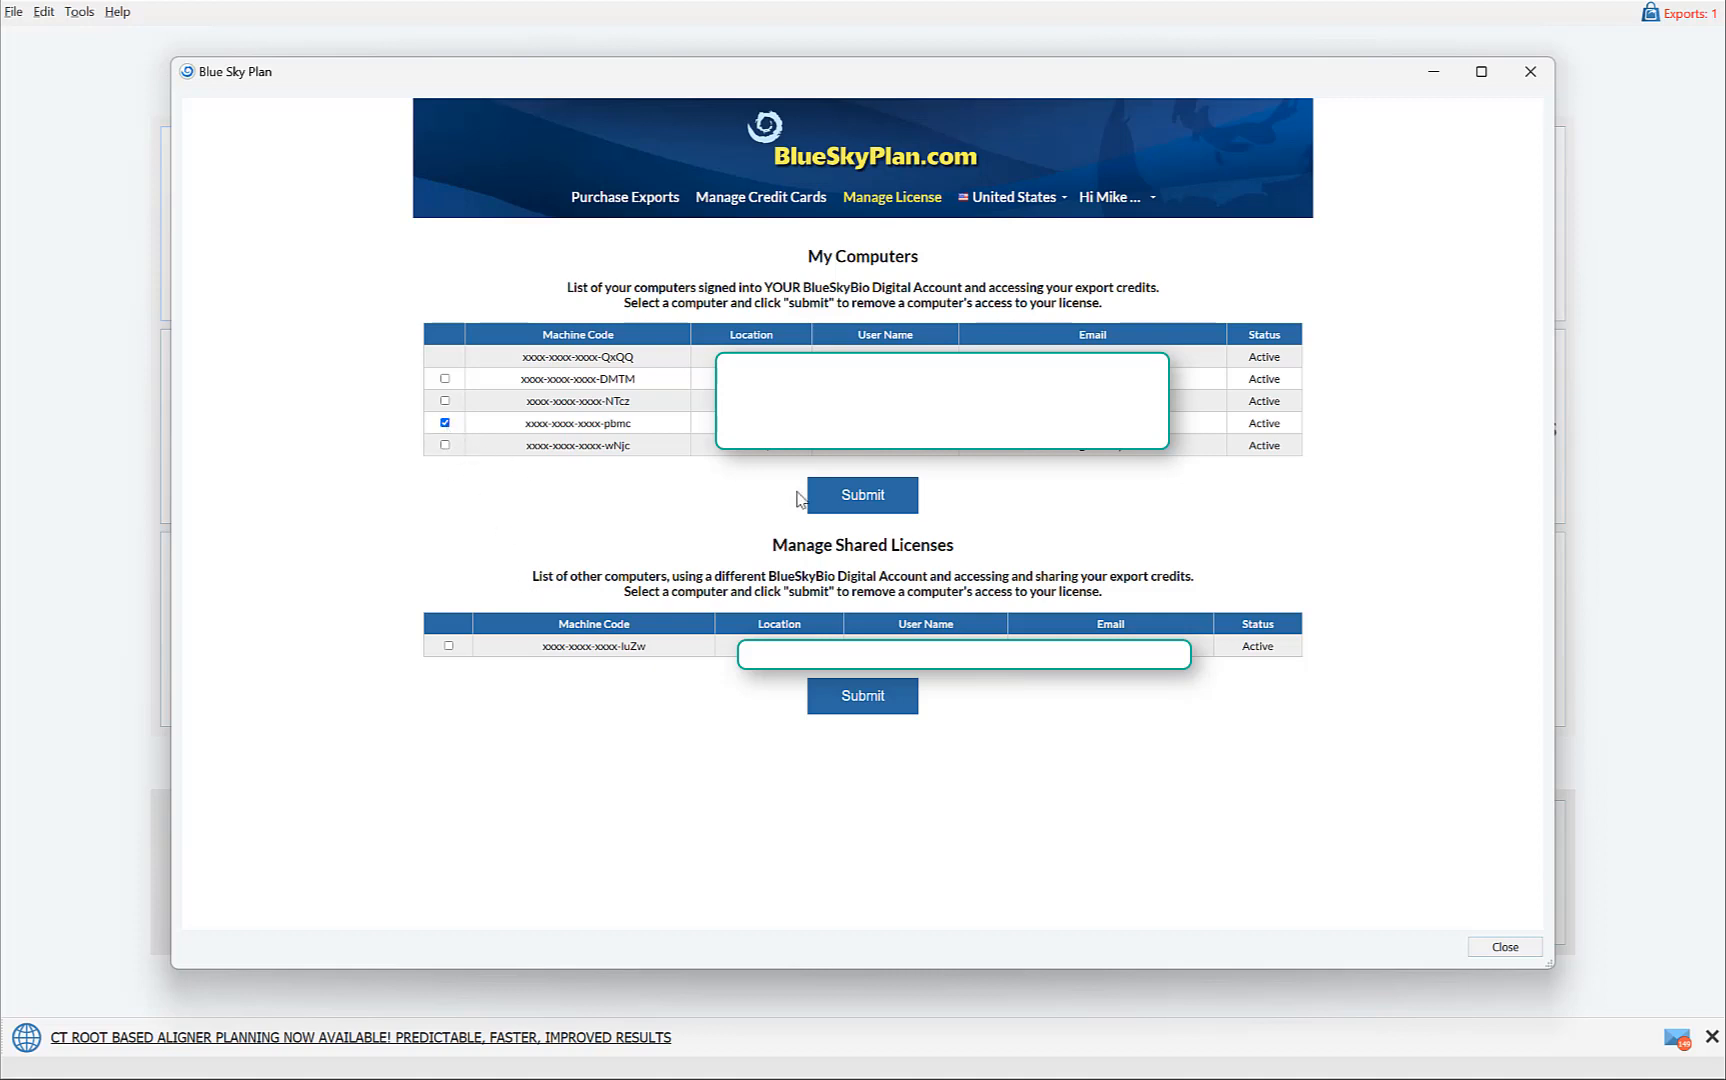
left_click(445, 423)
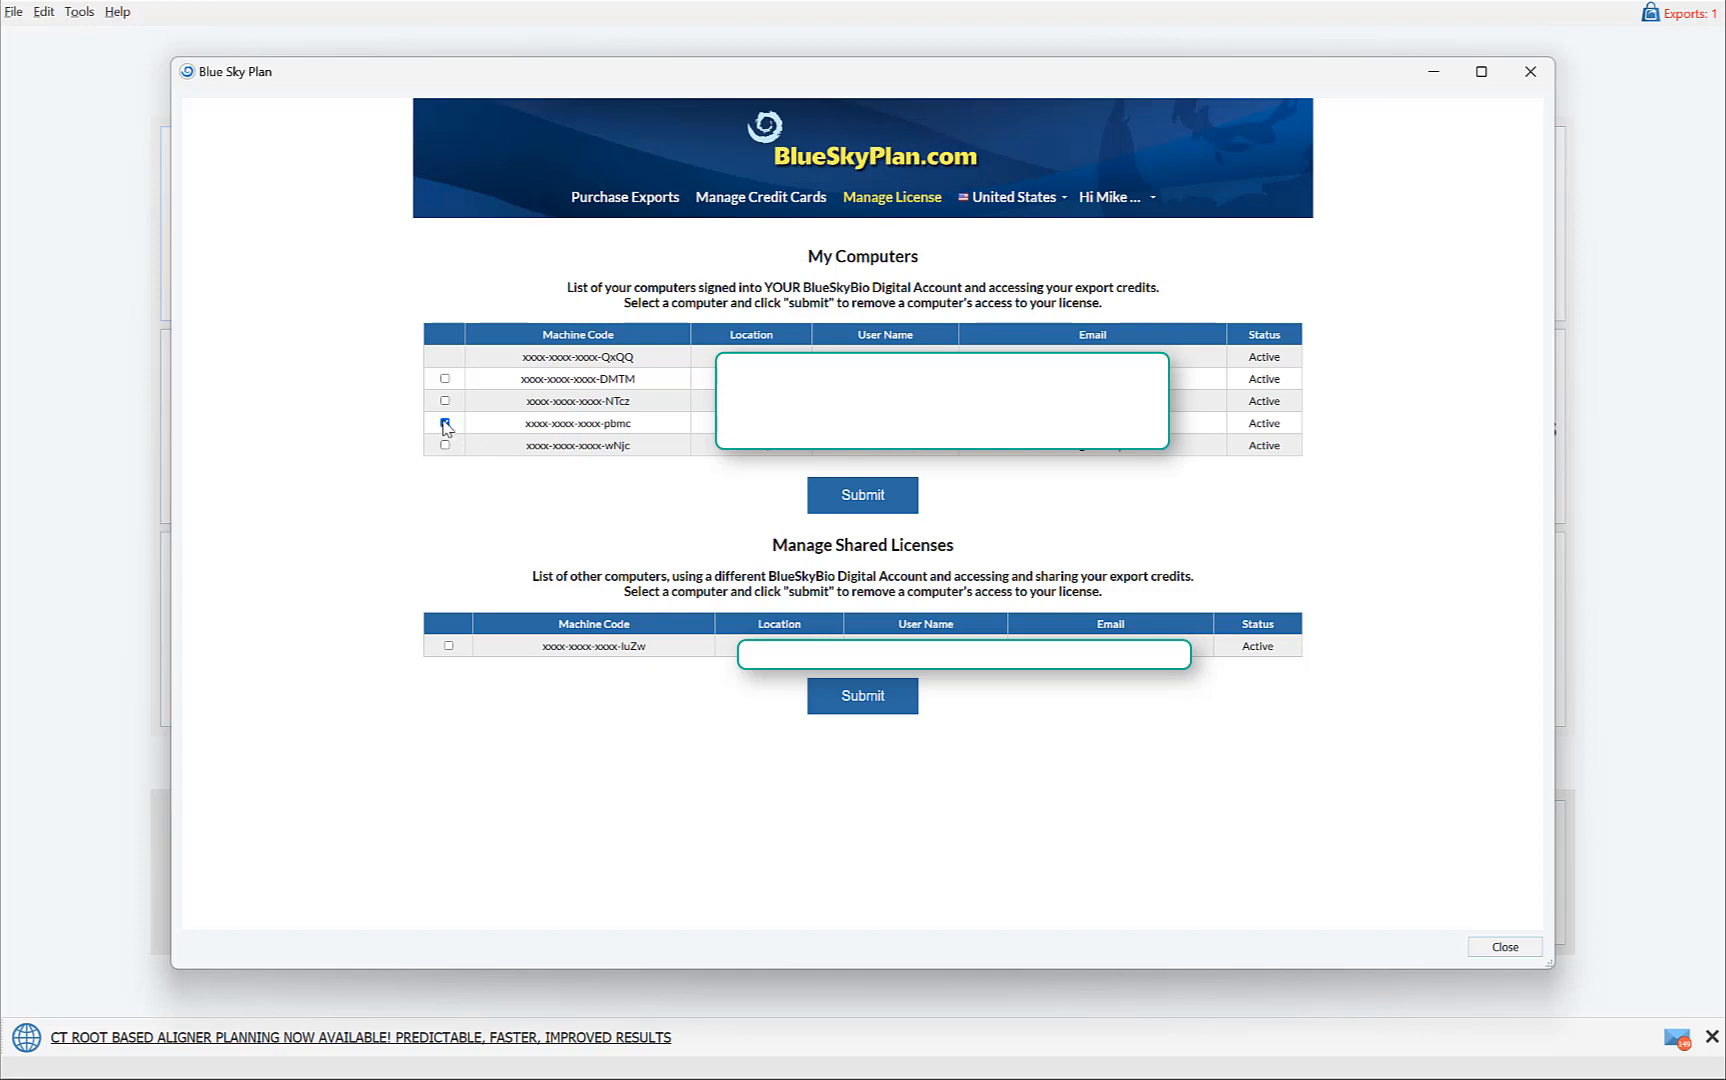
left_click(448, 645)
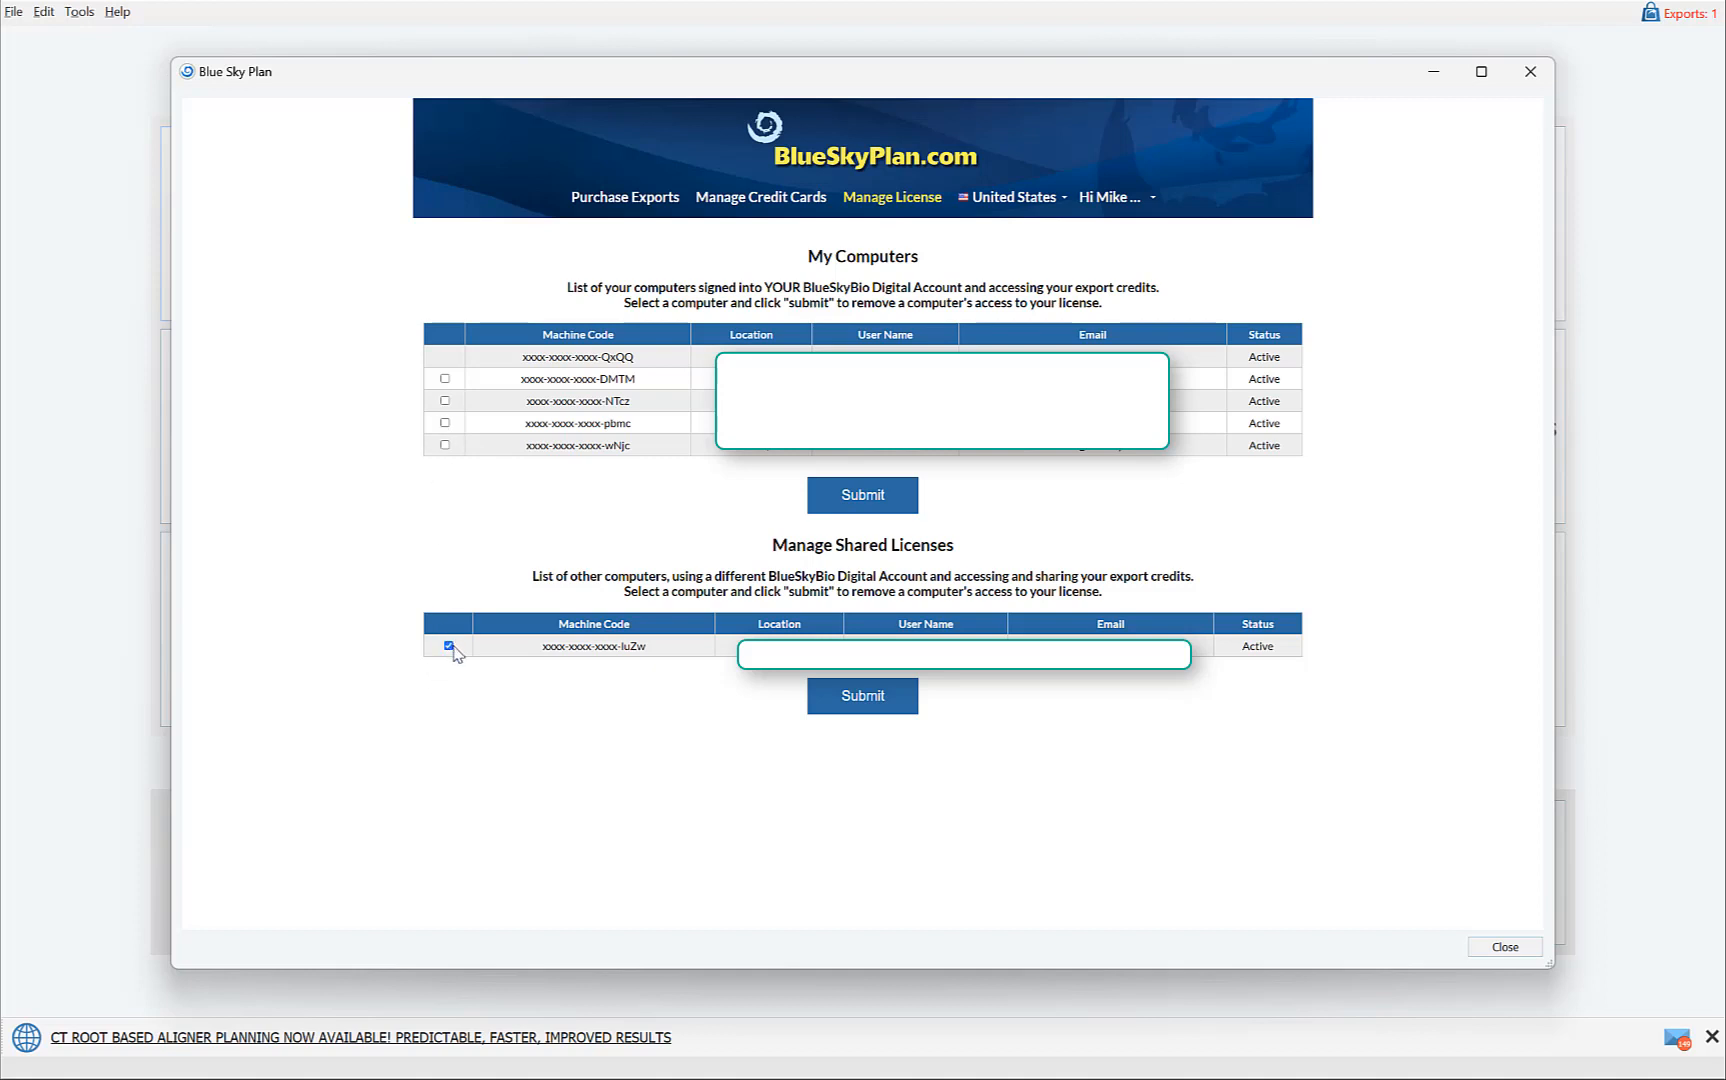